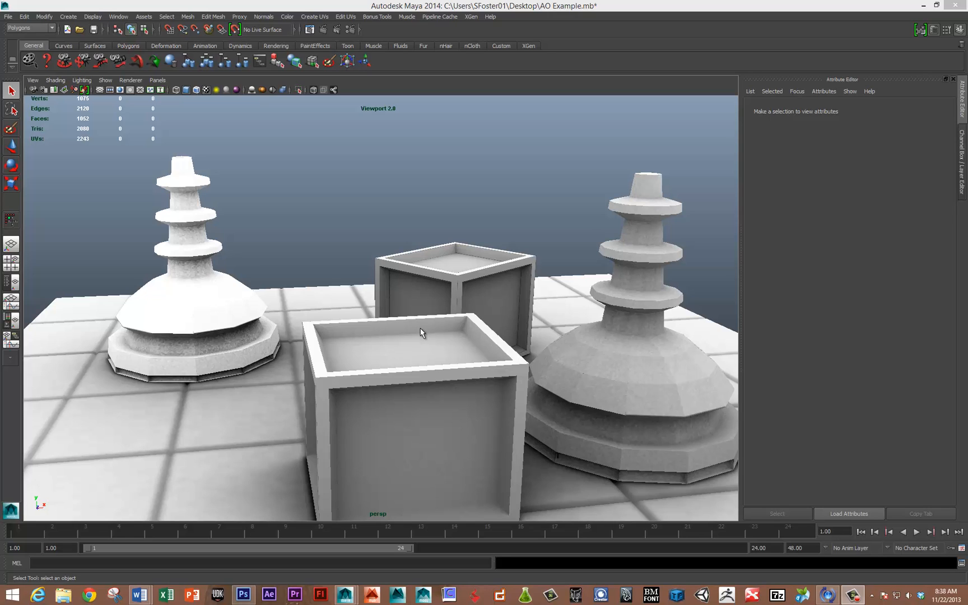
mouse_move(464, 340)
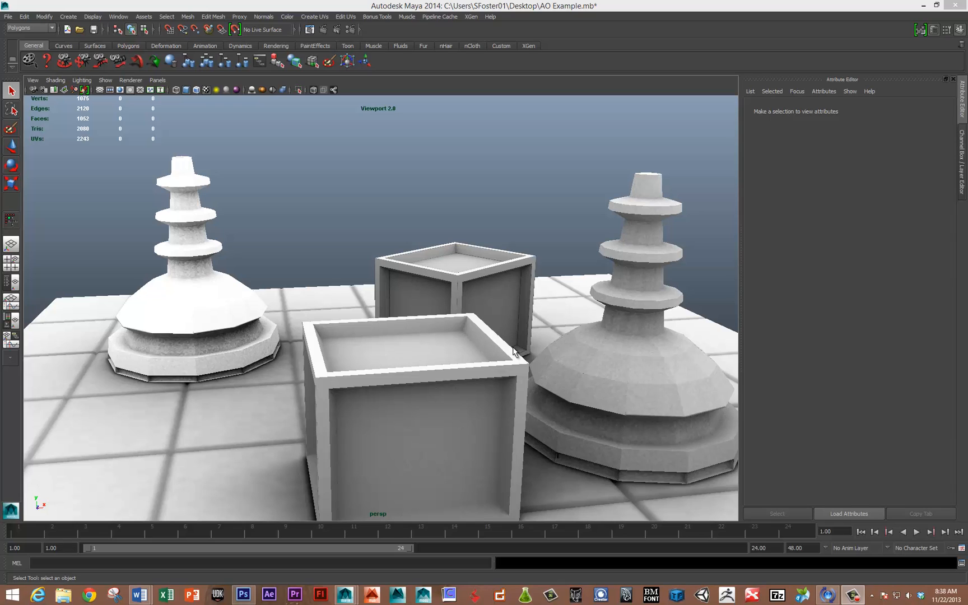
mouse_move(178, 237)
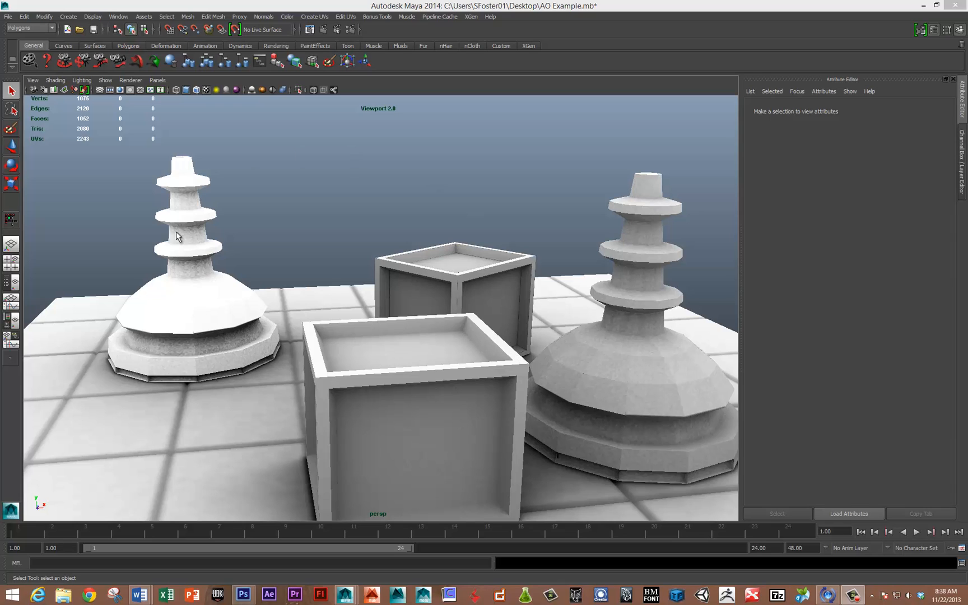
mouse_move(216, 414)
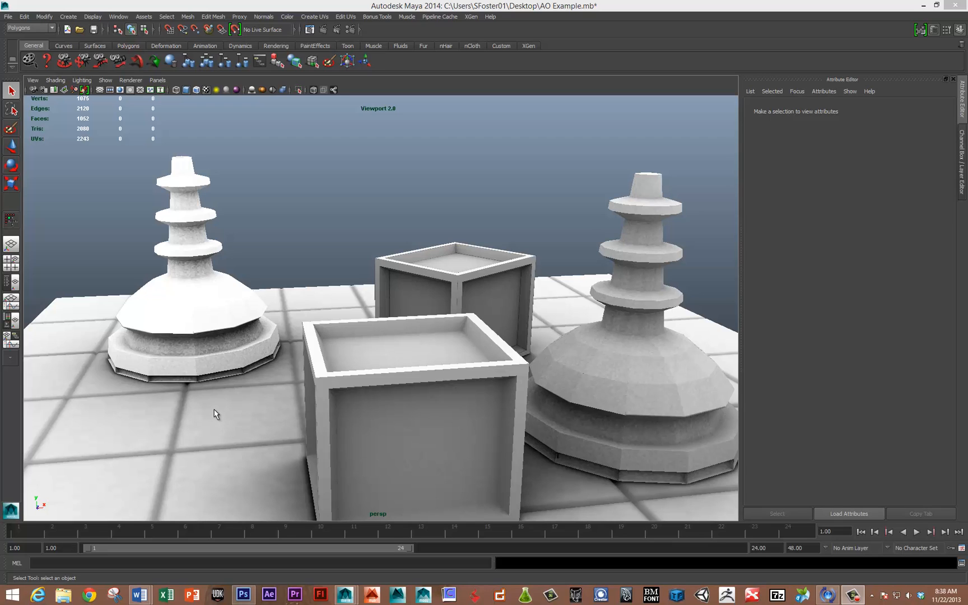
mouse_move(222, 393)
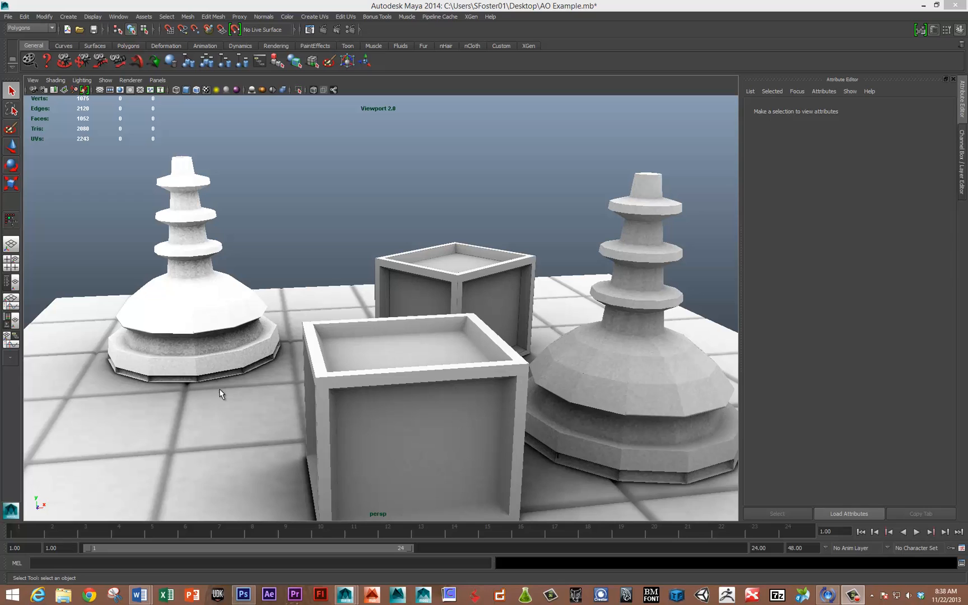
mouse_move(177, 368)
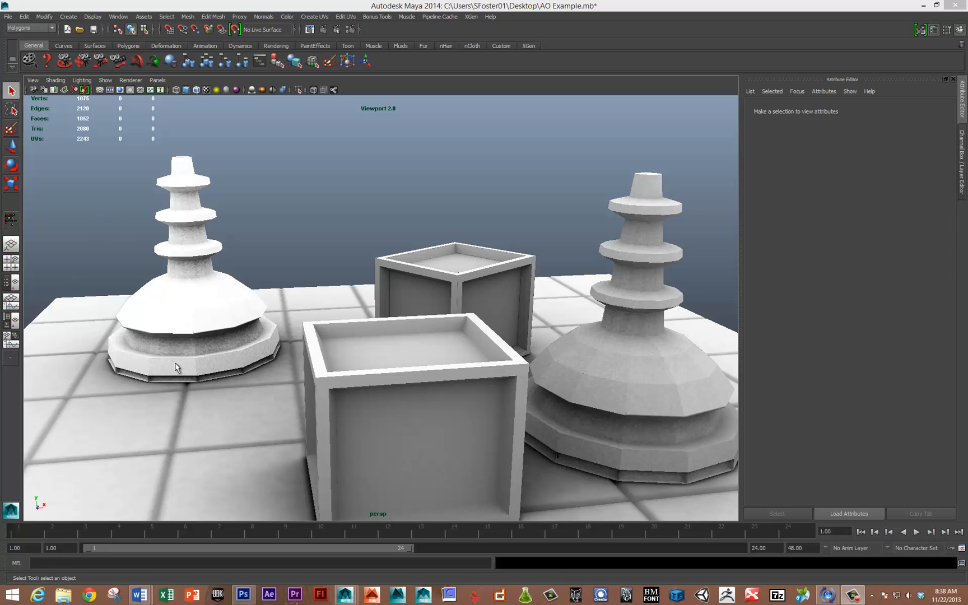
mouse_move(181, 366)
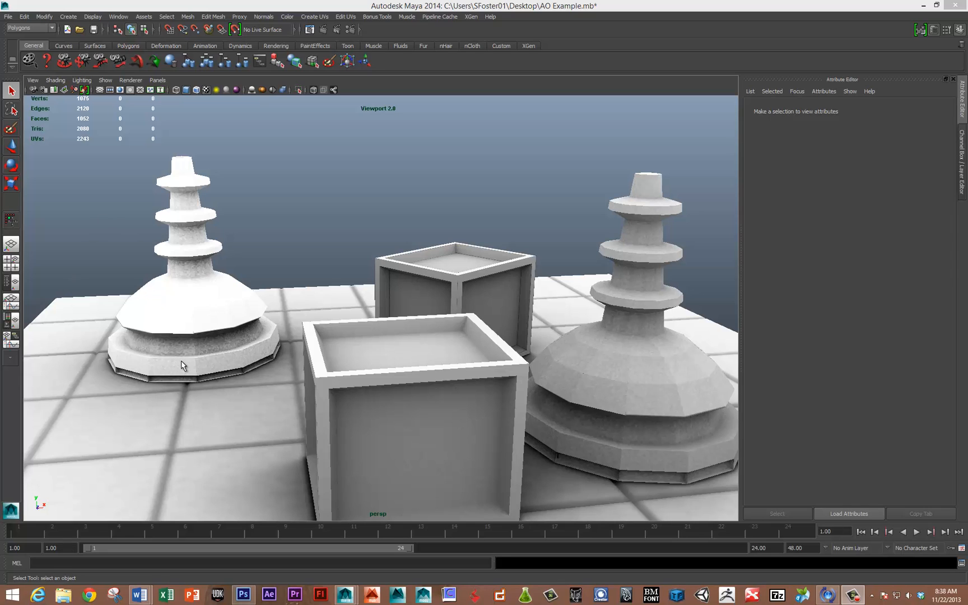
mouse_move(552, 451)
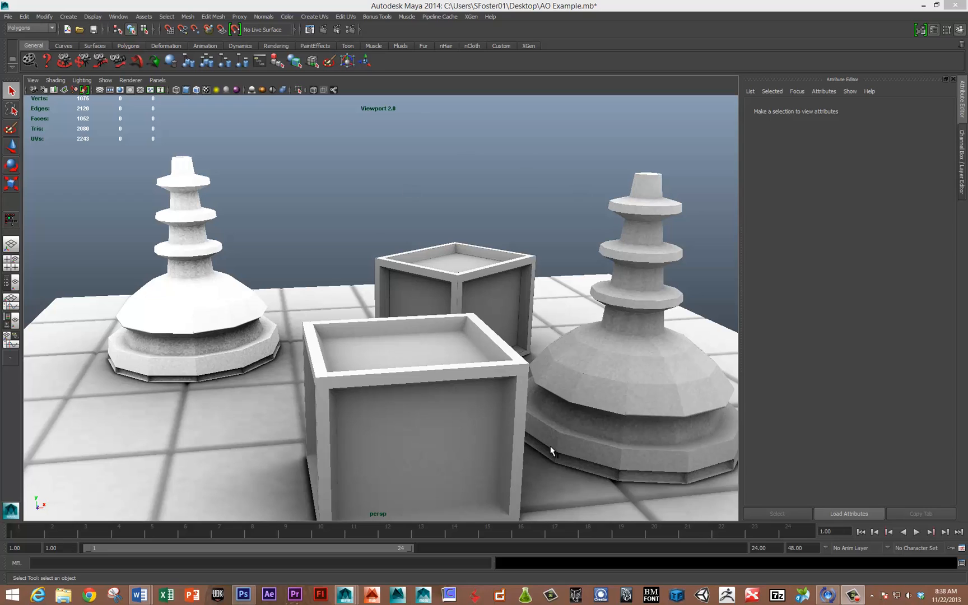
mouse_move(502, 308)
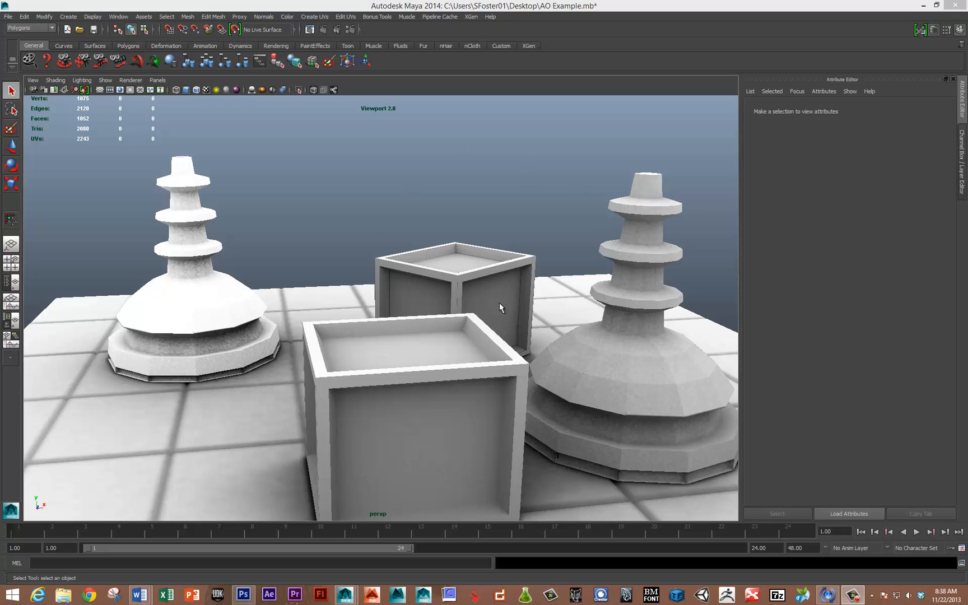
mouse_move(309, 388)
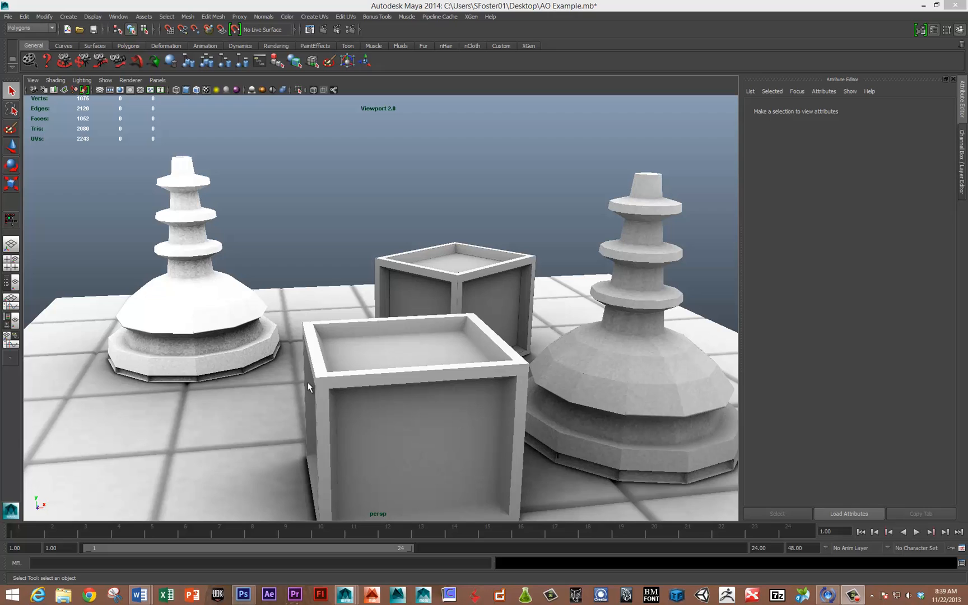
mouse_move(310, 387)
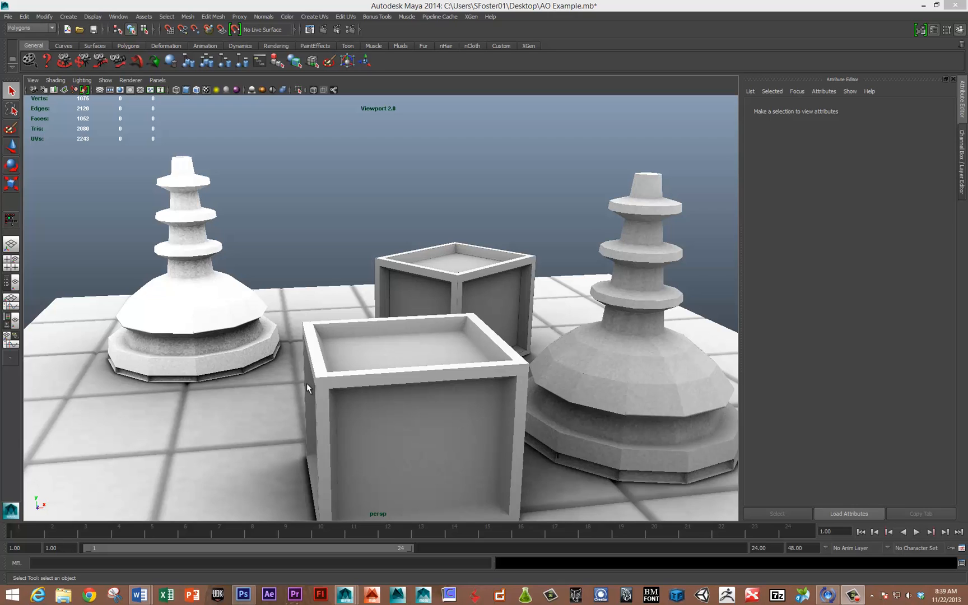
mouse_move(307, 385)
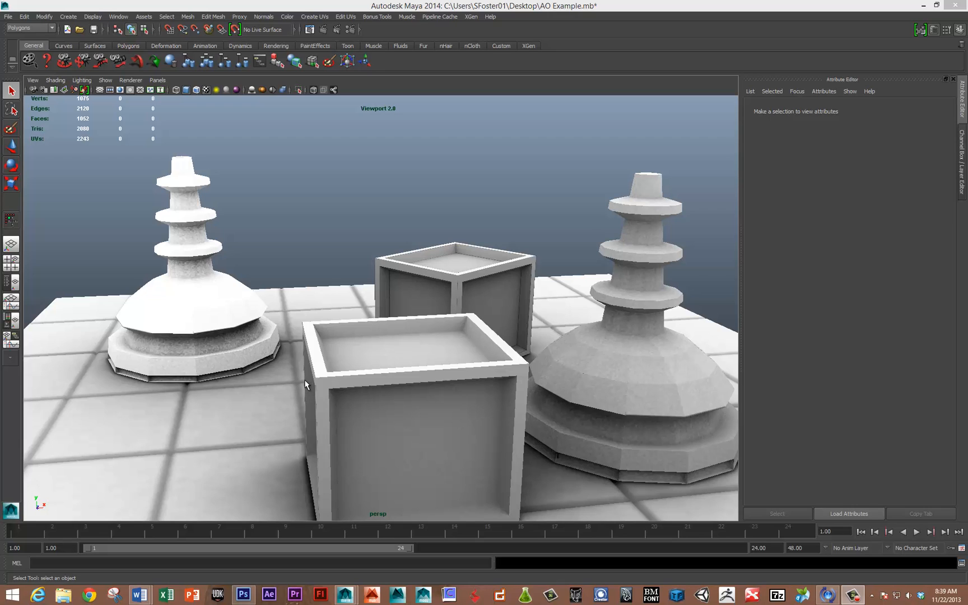
mouse_move(360, 180)
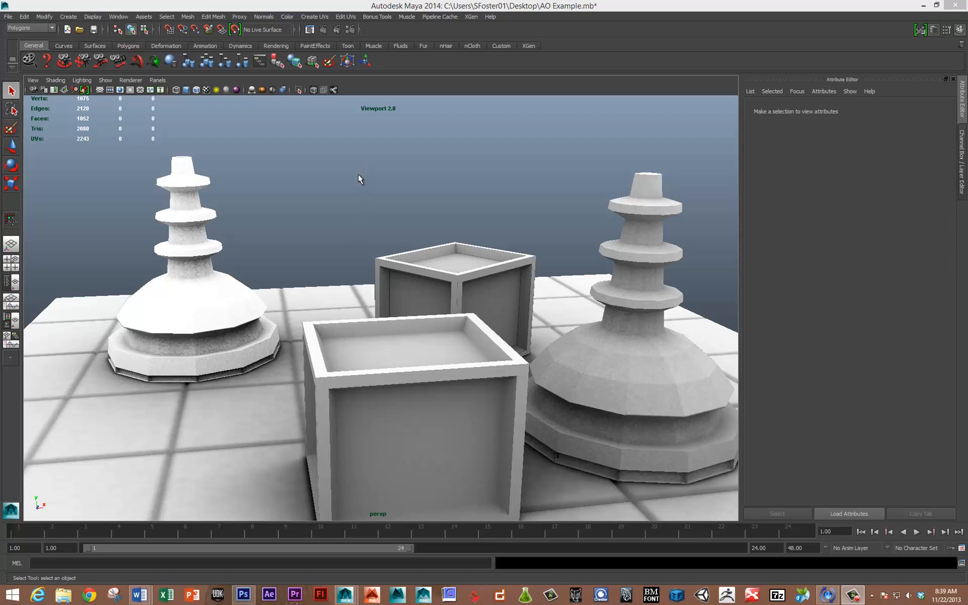
mouse_move(349, 194)
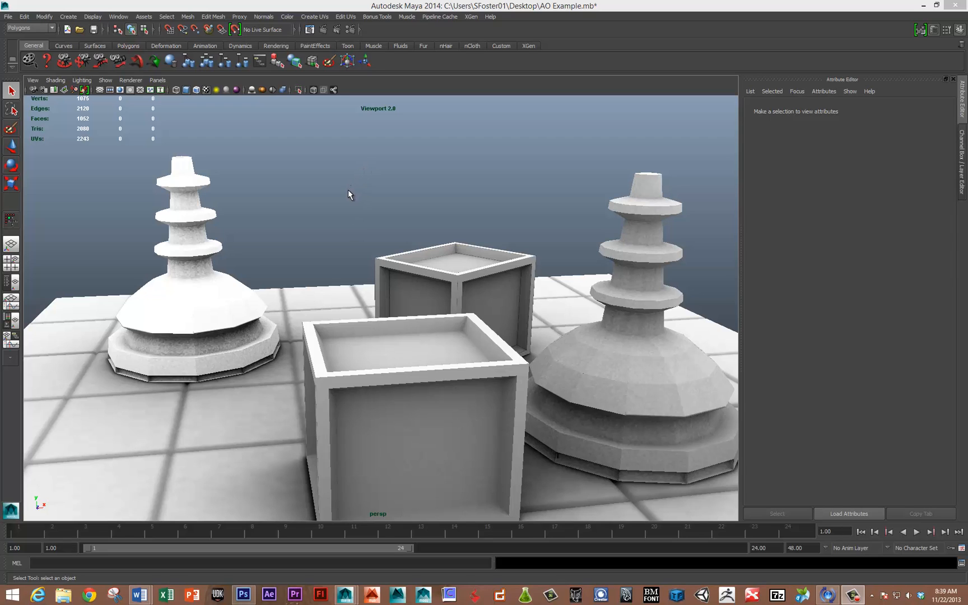
mouse_move(286, 240)
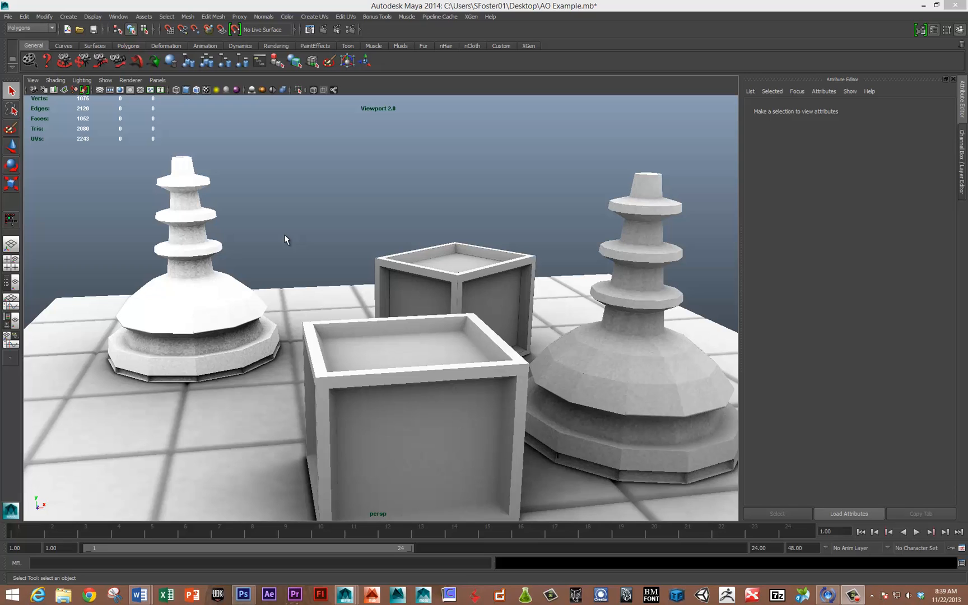
mouse_move(153, 170)
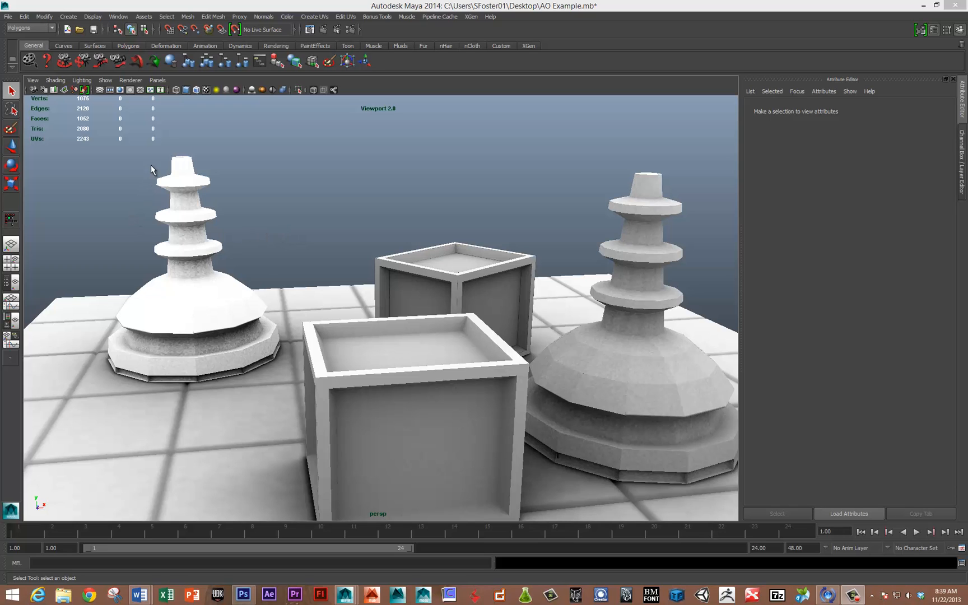
Select the left pagoda and open the UV Set Editor to list its UV sets
click(186, 248)
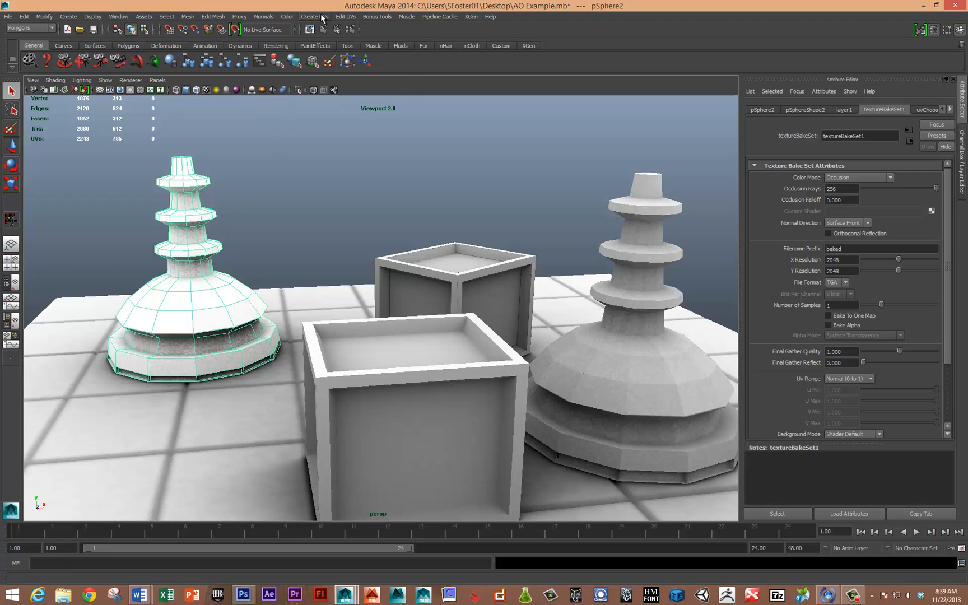
click(314, 17)
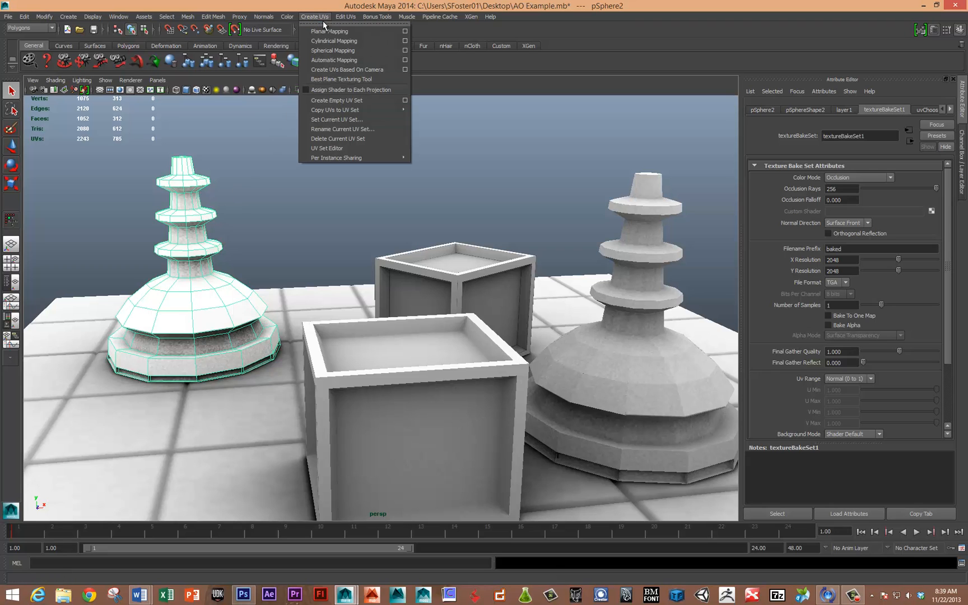
click(327, 148)
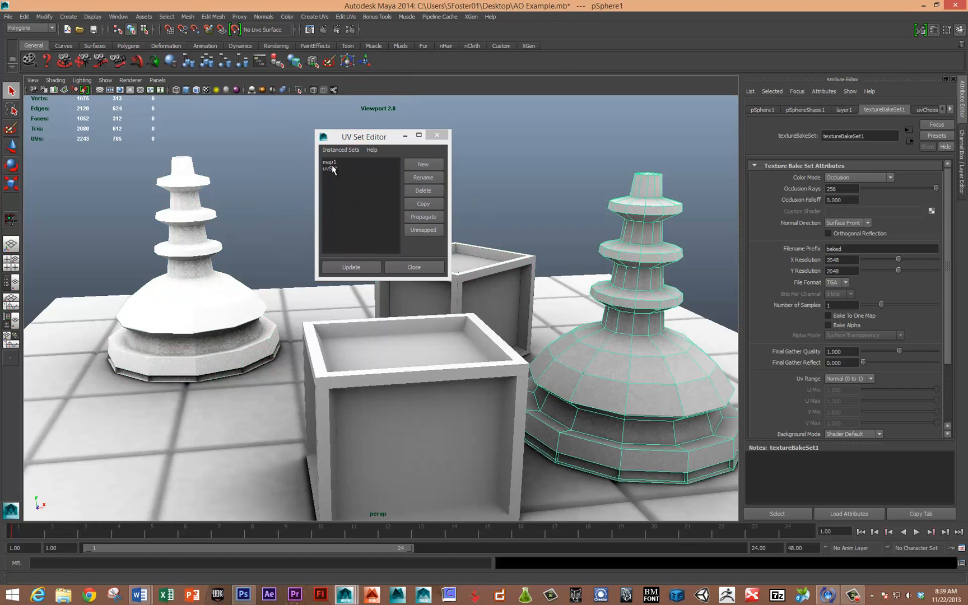
View the pagoda's second UV set, then close the UV editors
click(330, 169)
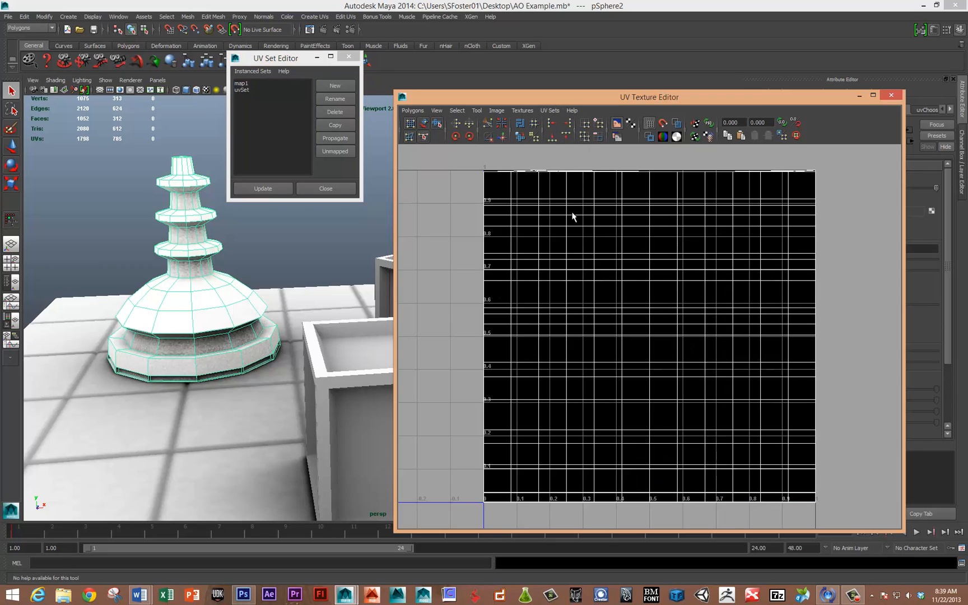
mouse_move(333, 338)
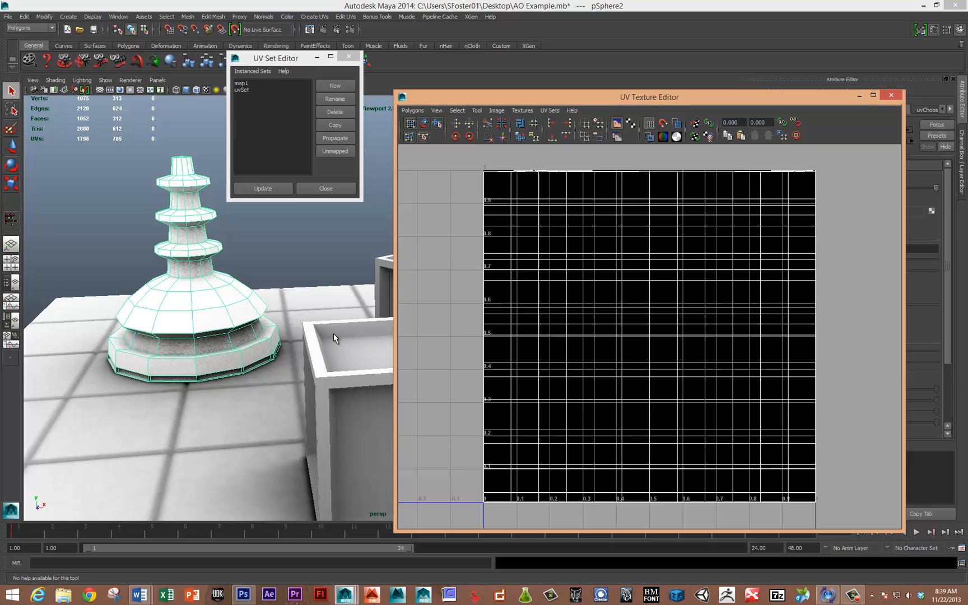
mouse_move(187, 240)
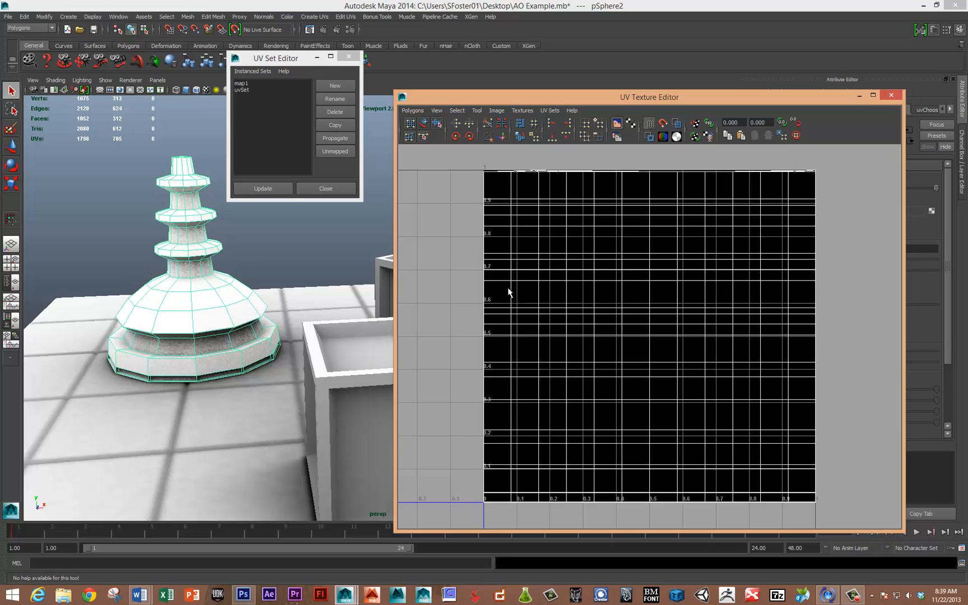
mouse_move(215, 324)
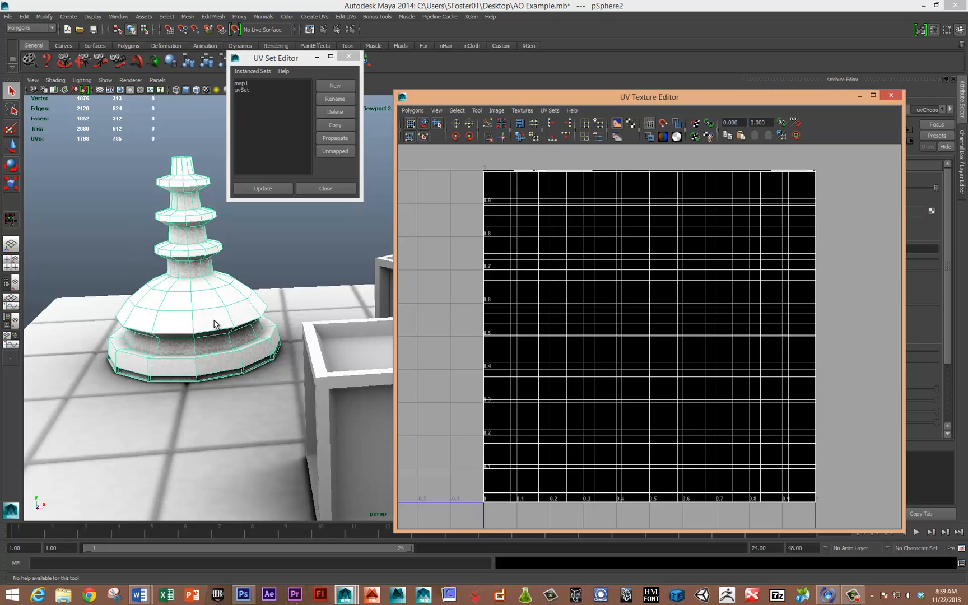
mouse_move(171, 211)
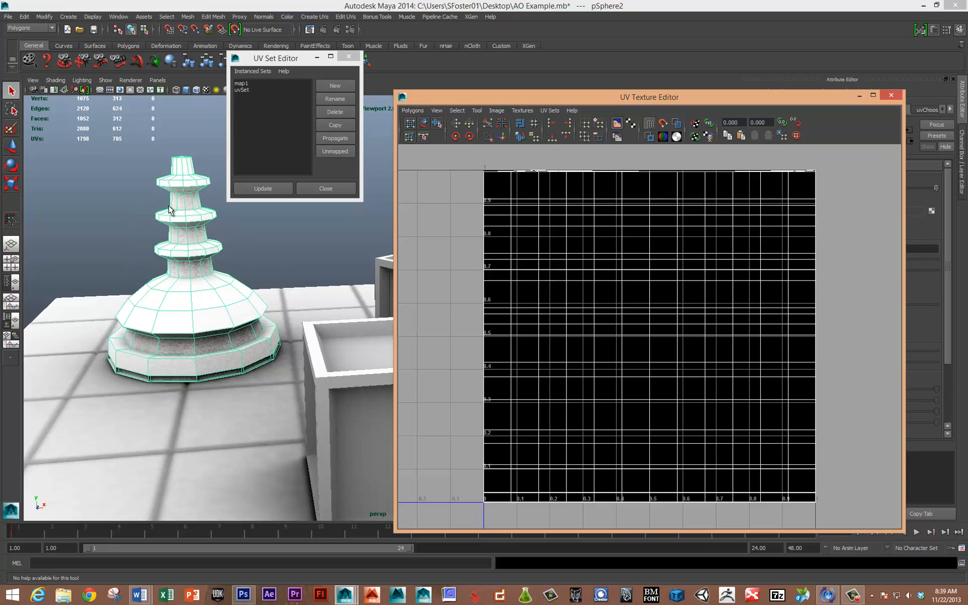
mouse_move(172, 192)
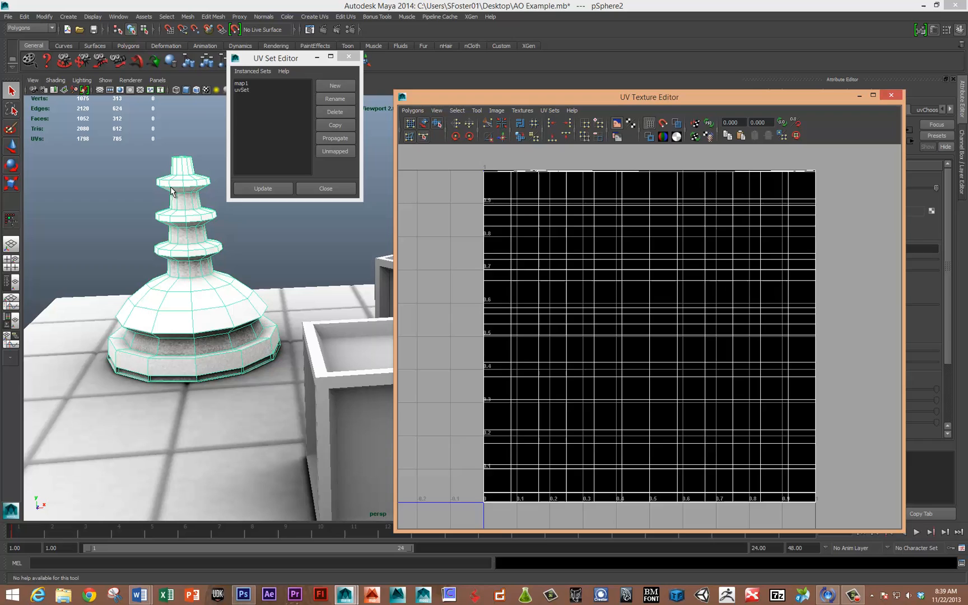
click(242, 90)
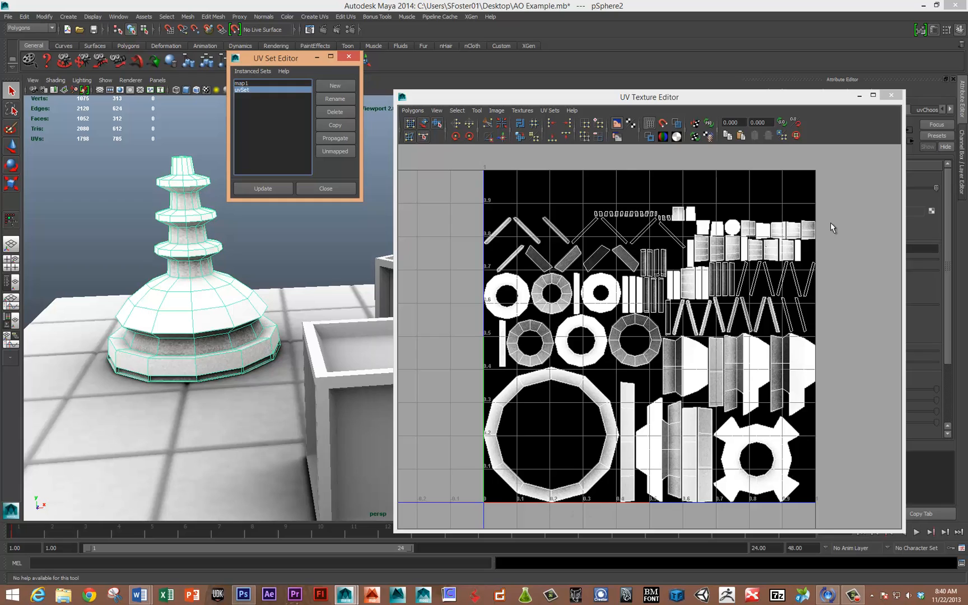
mouse_move(476, 167)
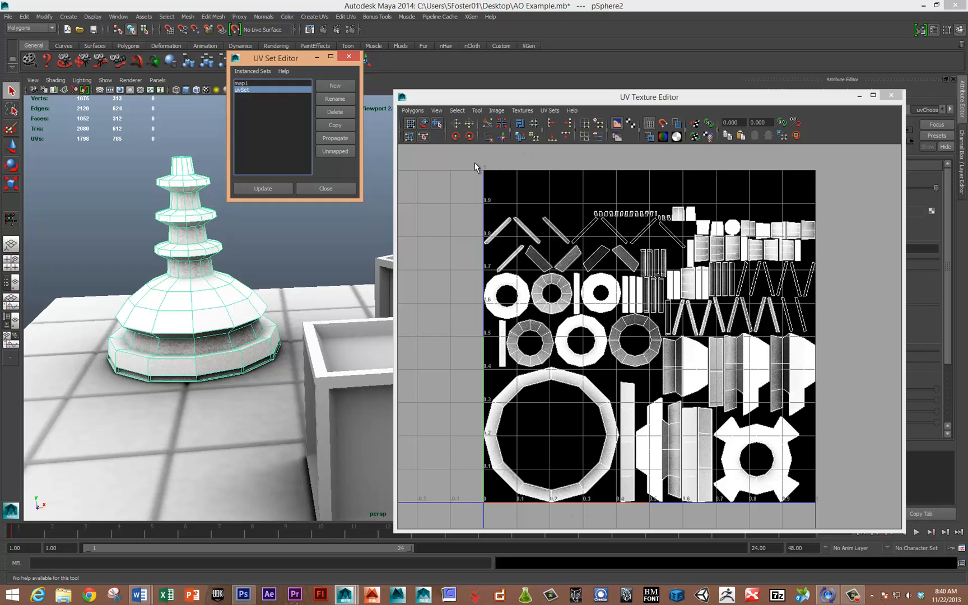
mouse_move(696, 290)
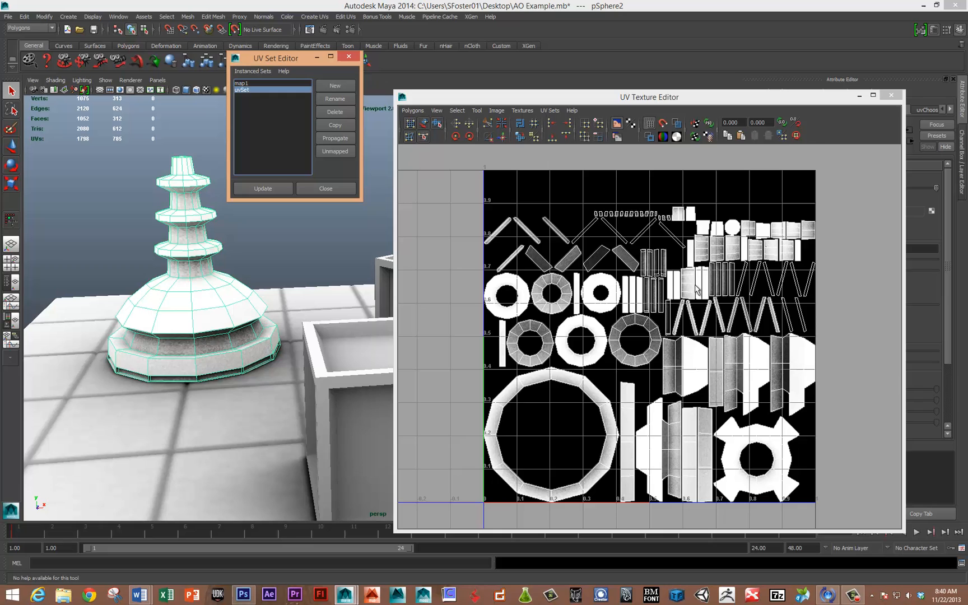
click(892, 95)
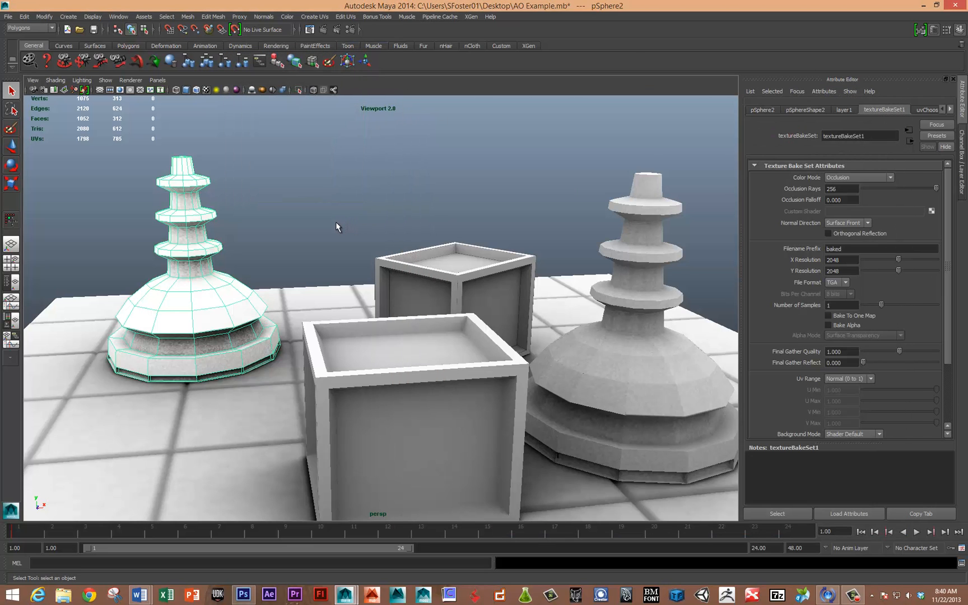
mouse_move(246, 244)
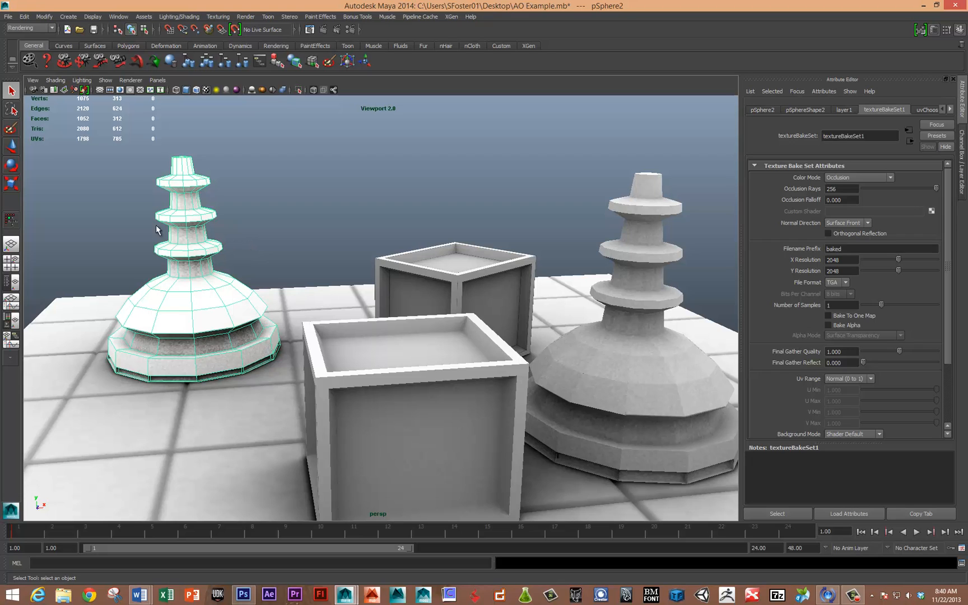
mouse_move(56, 38)
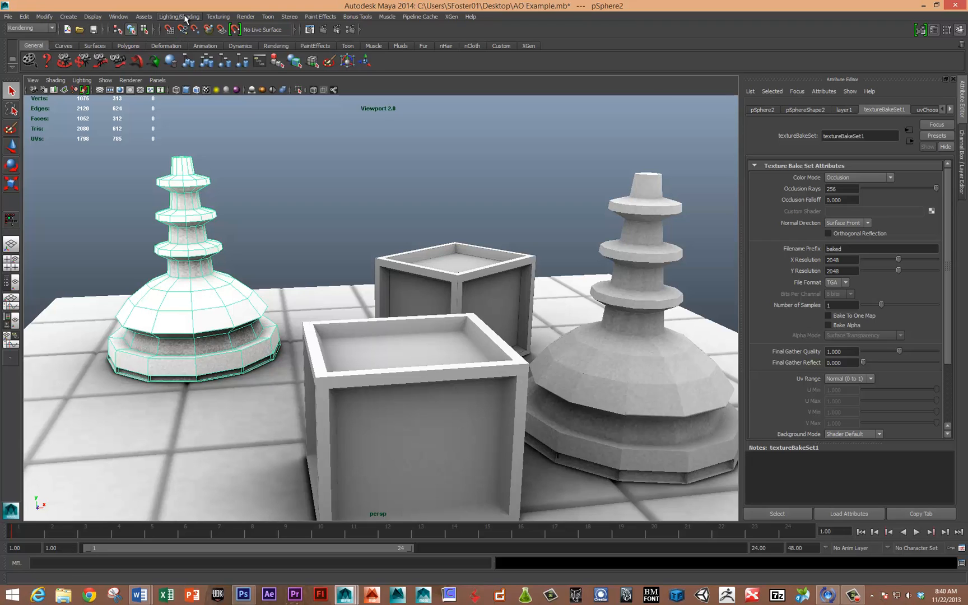
Open the Lighting/Shading menu to reach Assign New Bake Set options
click(178, 16)
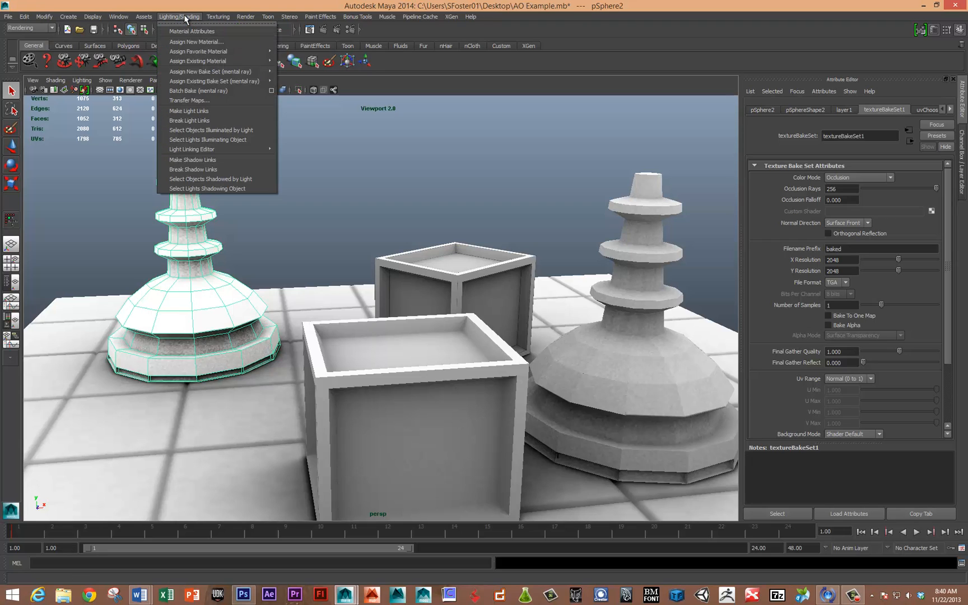
mouse_move(210, 72)
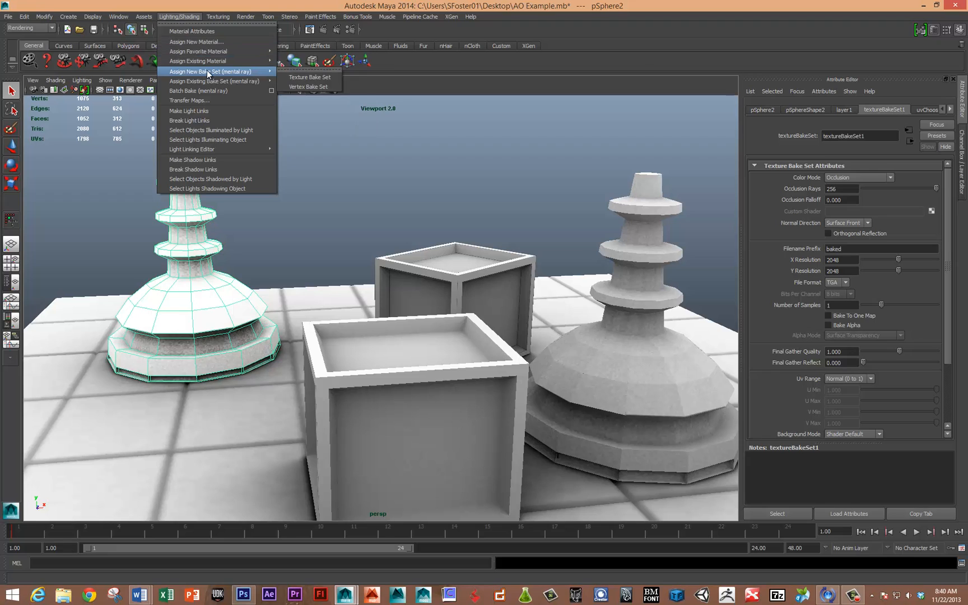
mouse_move(210, 71)
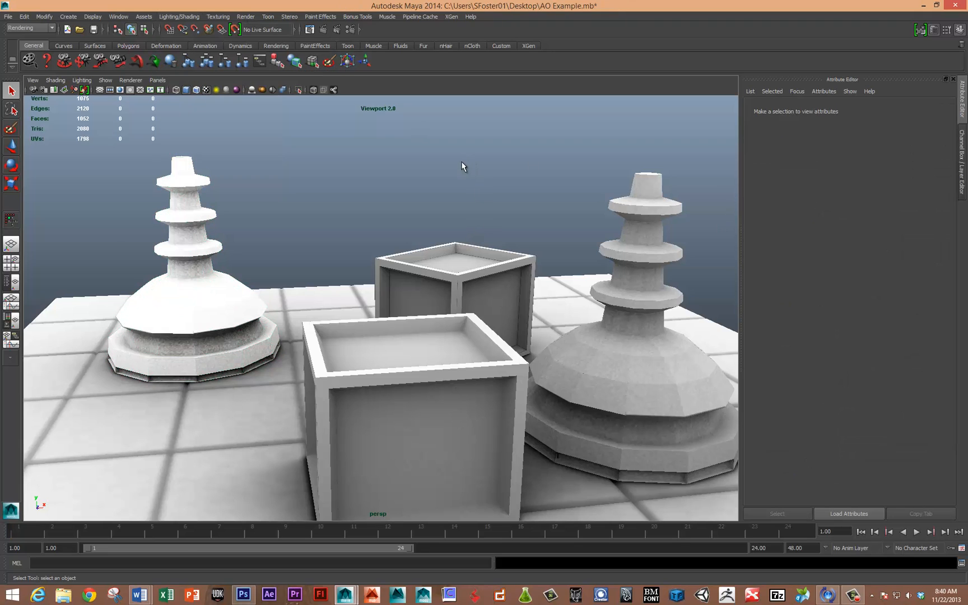
Set the texture bake set's Color Mode to Occlusion
click(179, 278)
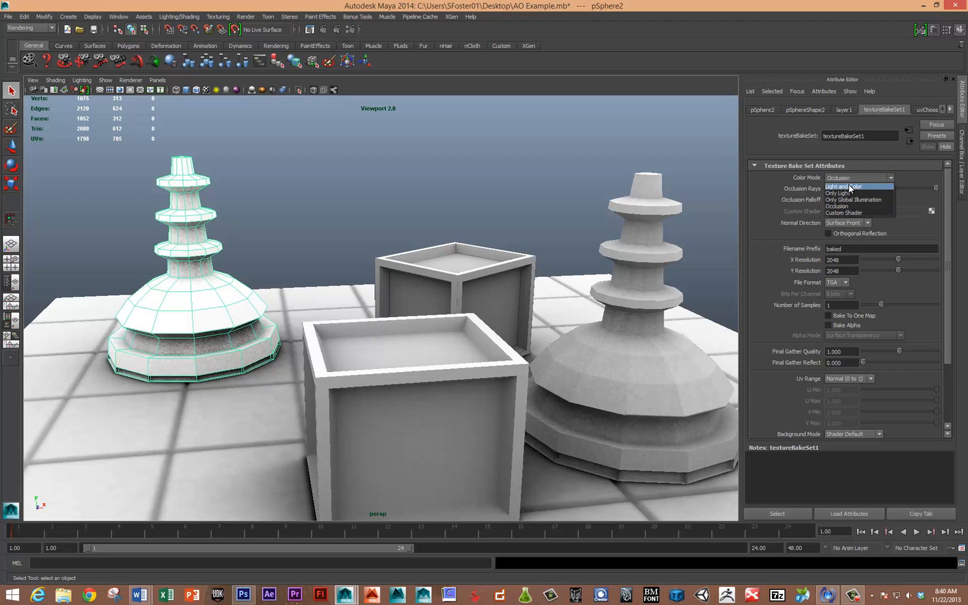
mouse_move(857, 205)
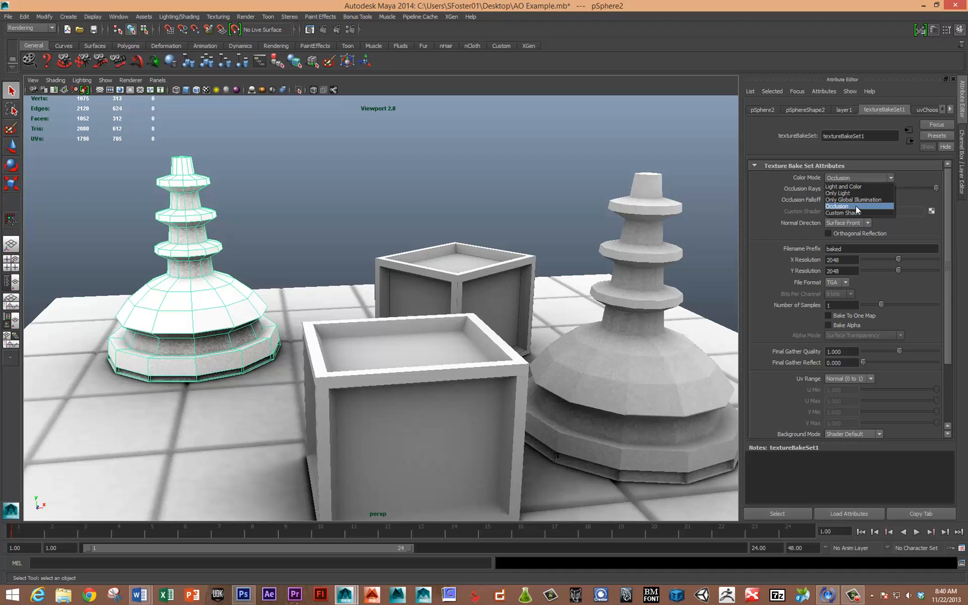
click(858, 206)
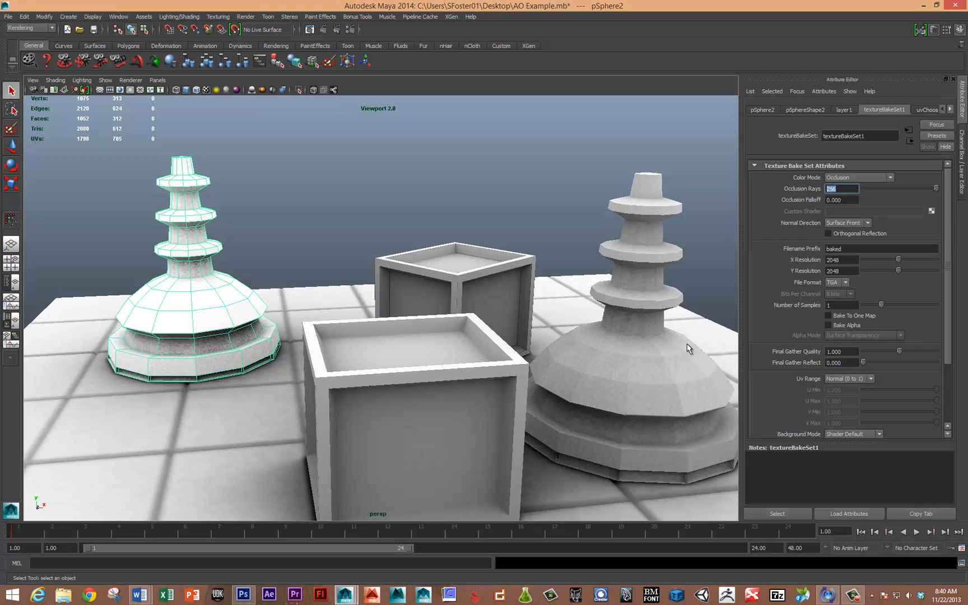
mouse_move(622, 454)
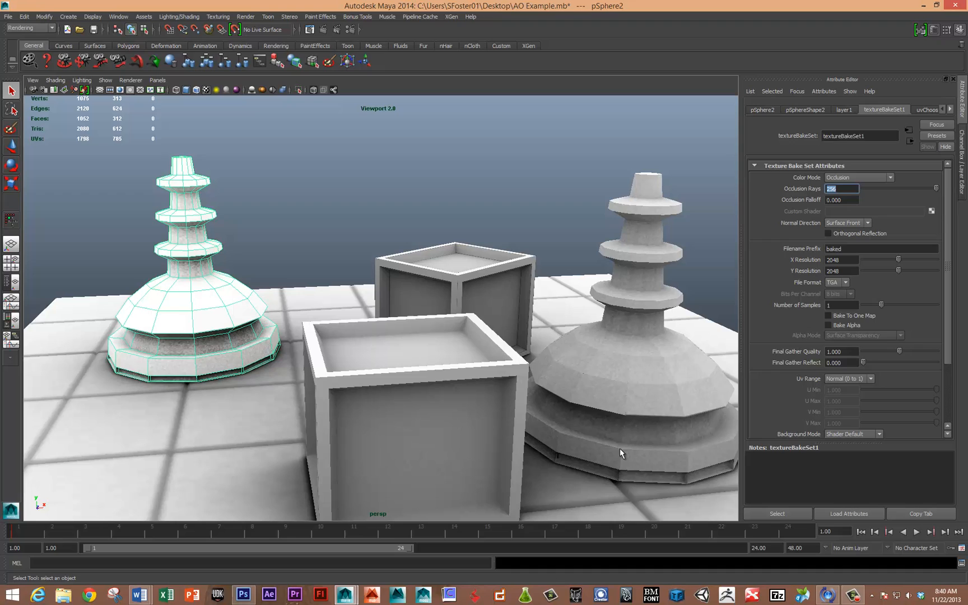
mouse_move(241, 423)
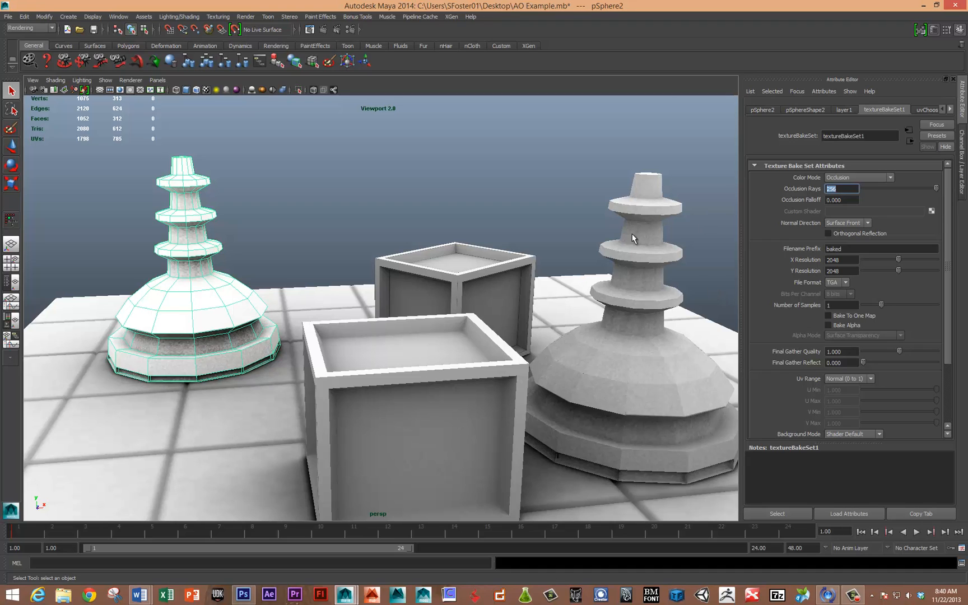
mouse_move(214, 142)
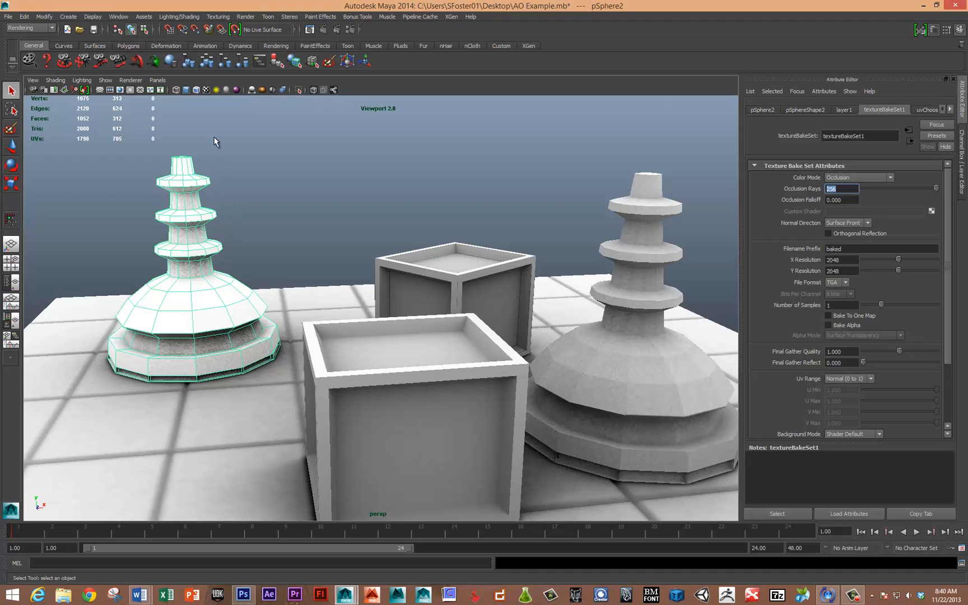
mouse_move(913, 284)
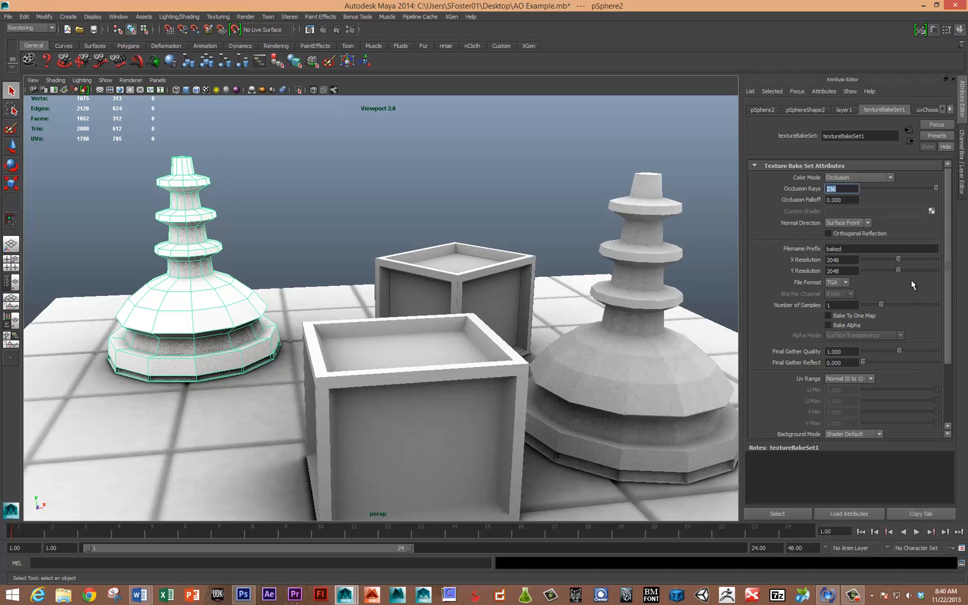
mouse_move(906, 258)
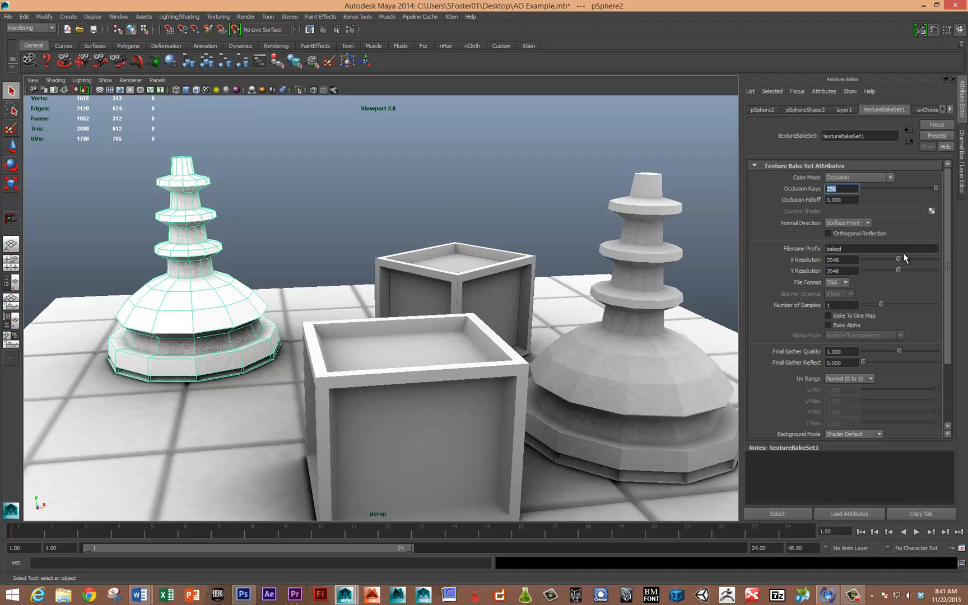
mouse_move(229, 389)
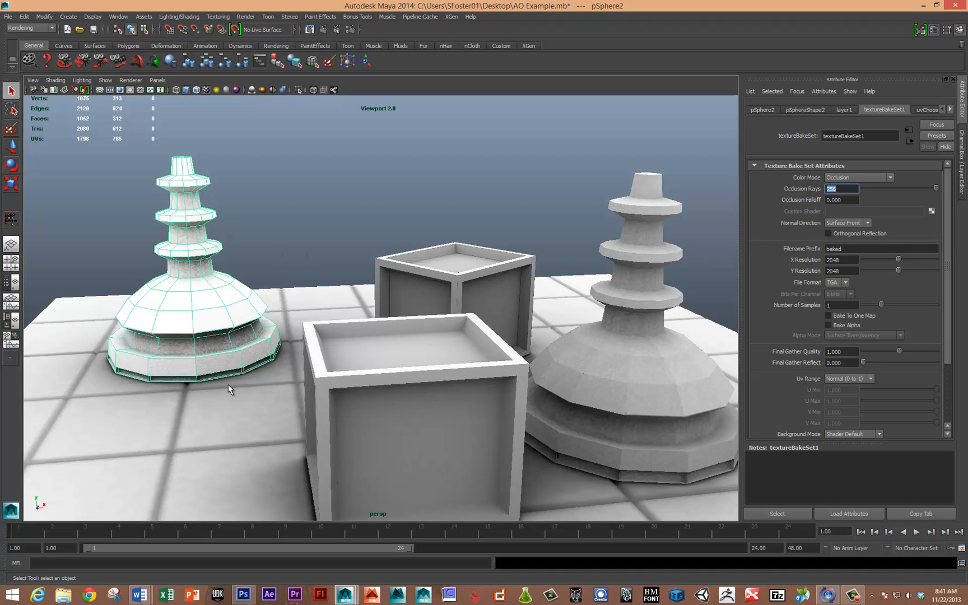
mouse_move(207, 367)
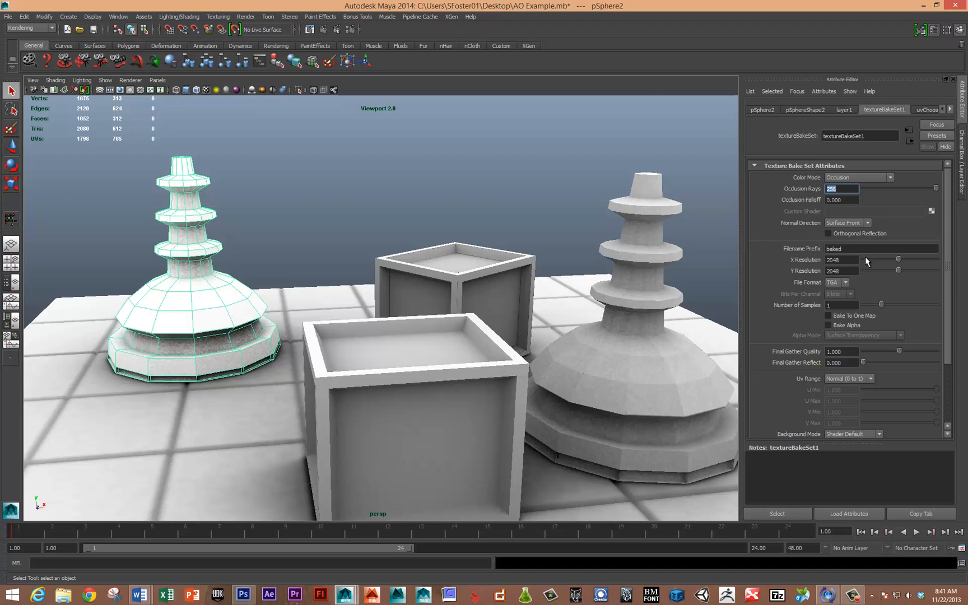
mouse_move(876, 244)
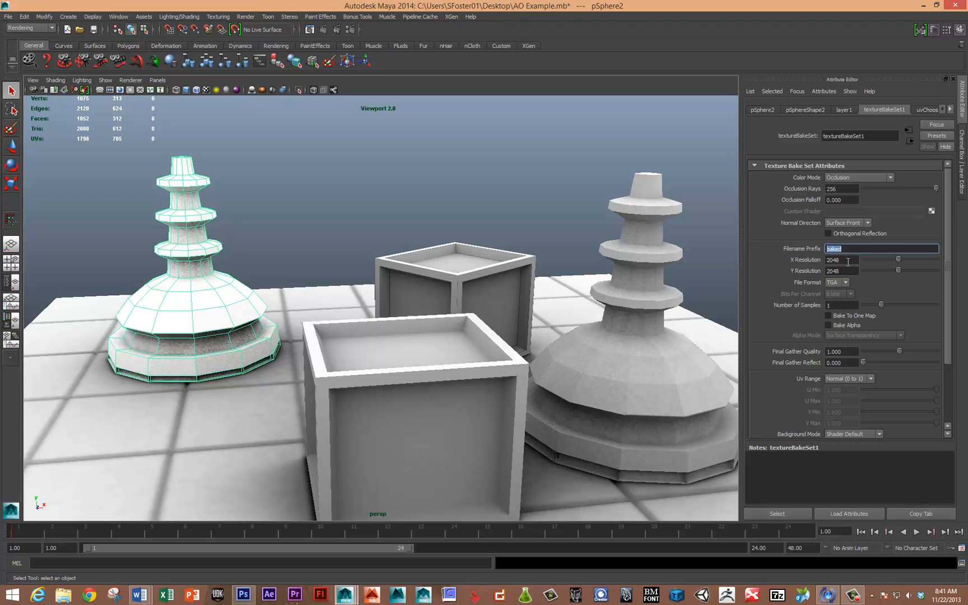
click(842, 259)
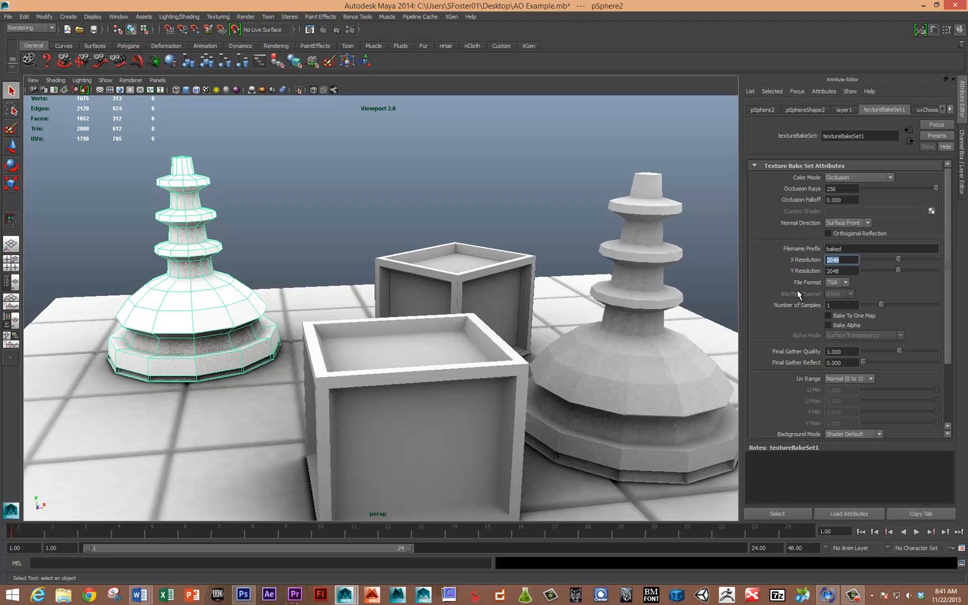
Scroll down the bake set attributes past resolution to Fill Texture Seams
scroll(down, 3)
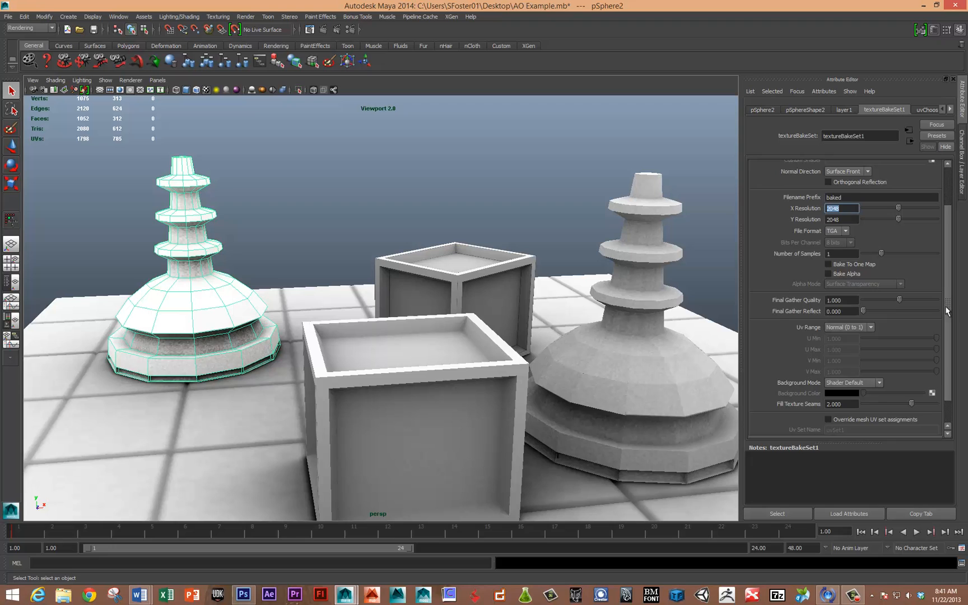
scroll(down, 3)
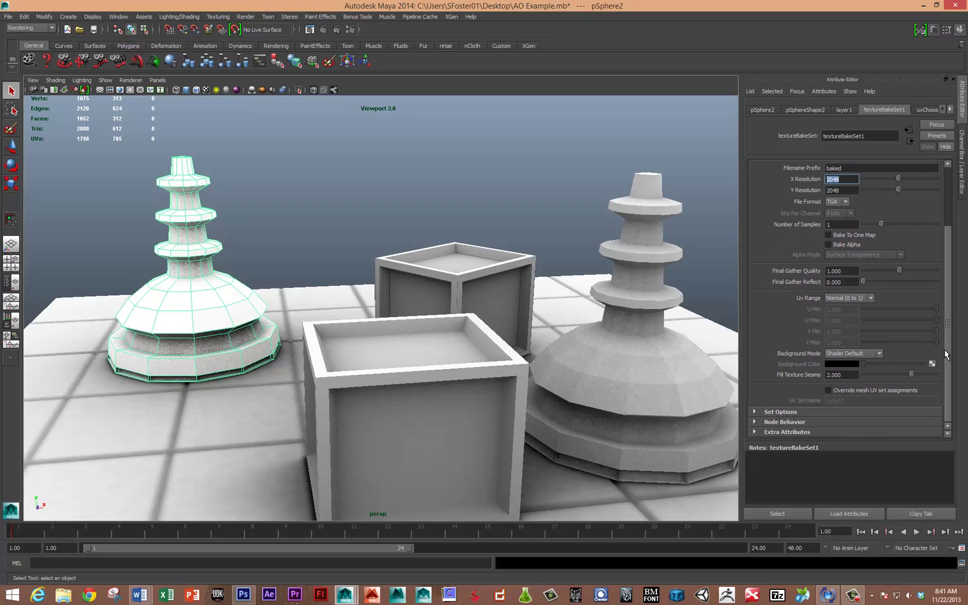
mouse_move(939, 351)
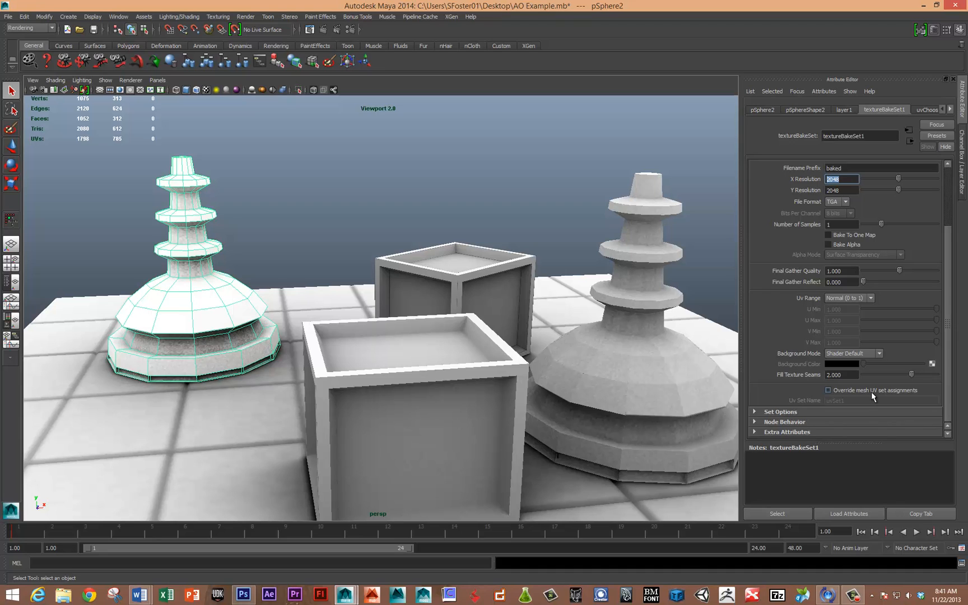
mouse_move(872, 393)
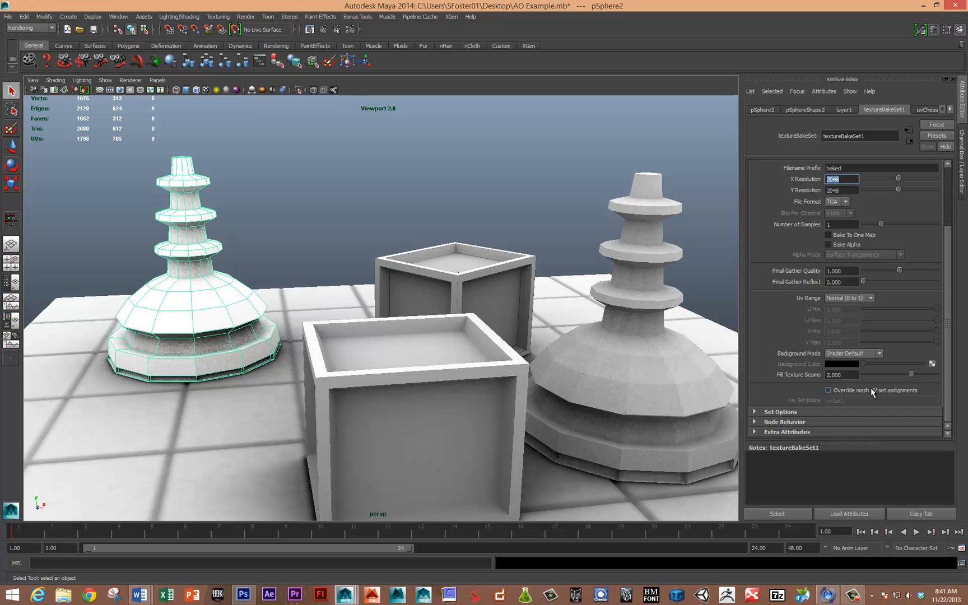
mouse_move(870, 398)
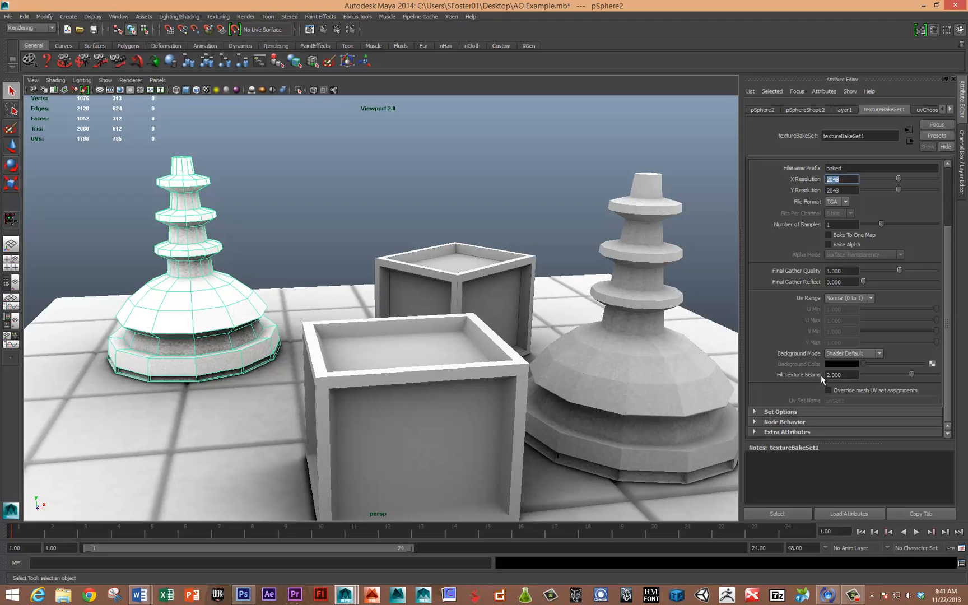
mouse_move(598, 312)
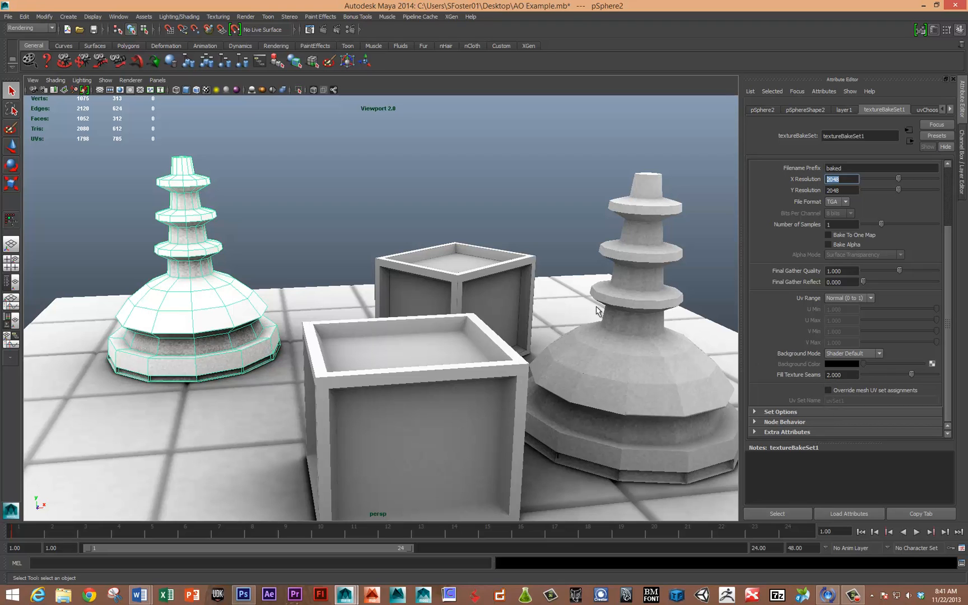
mouse_move(142, 296)
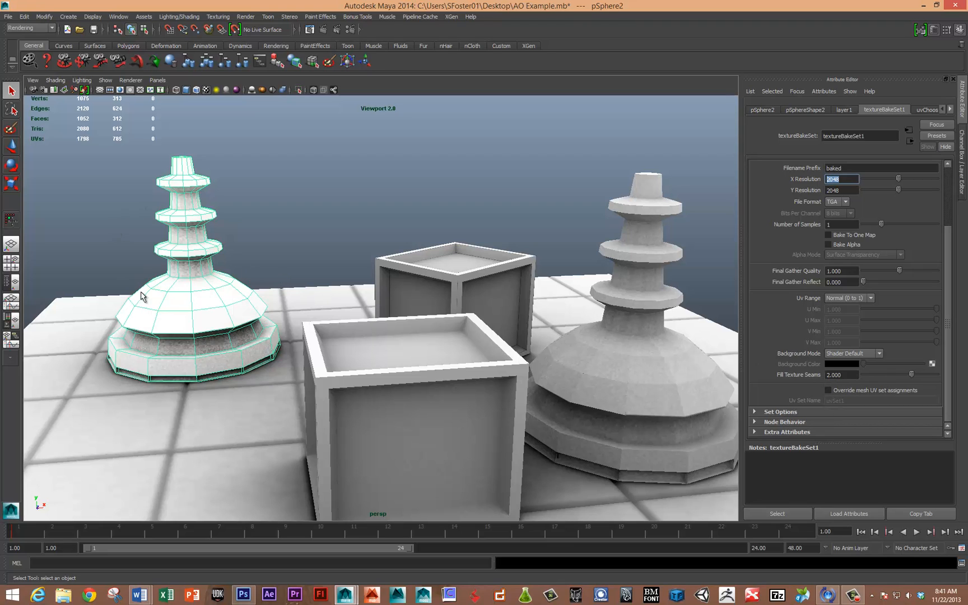
click(426, 290)
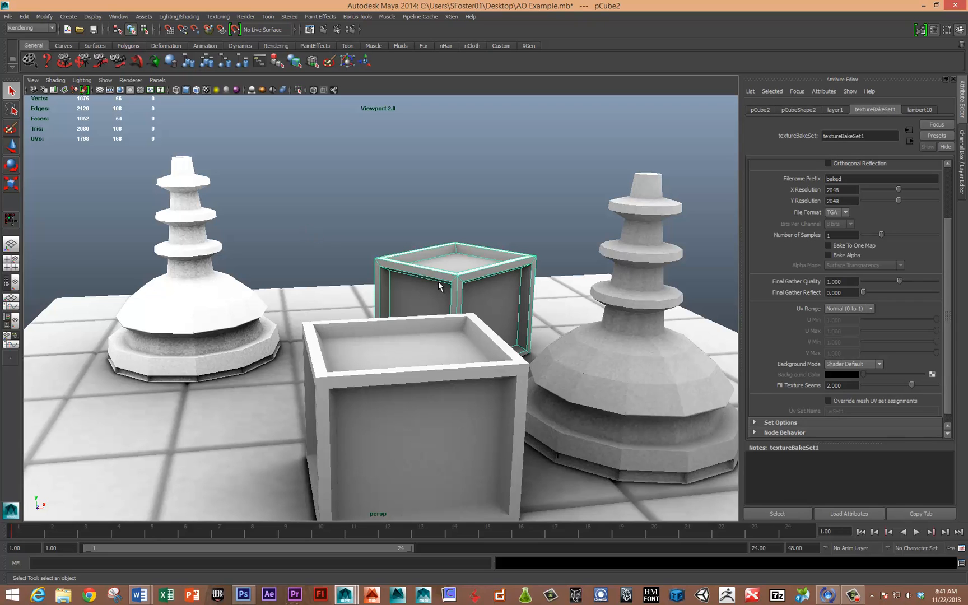
click(458, 315)
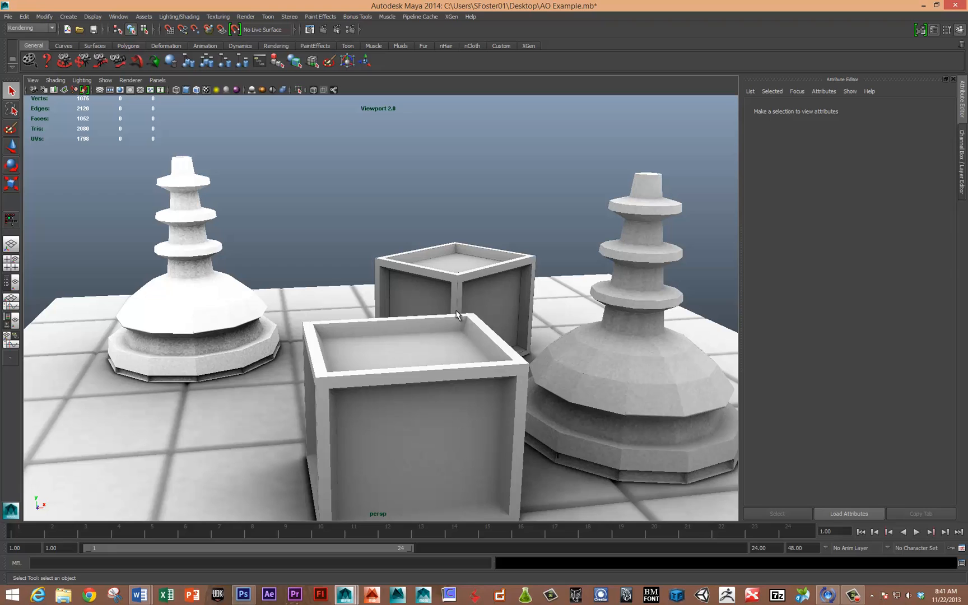
mouse_move(529, 274)
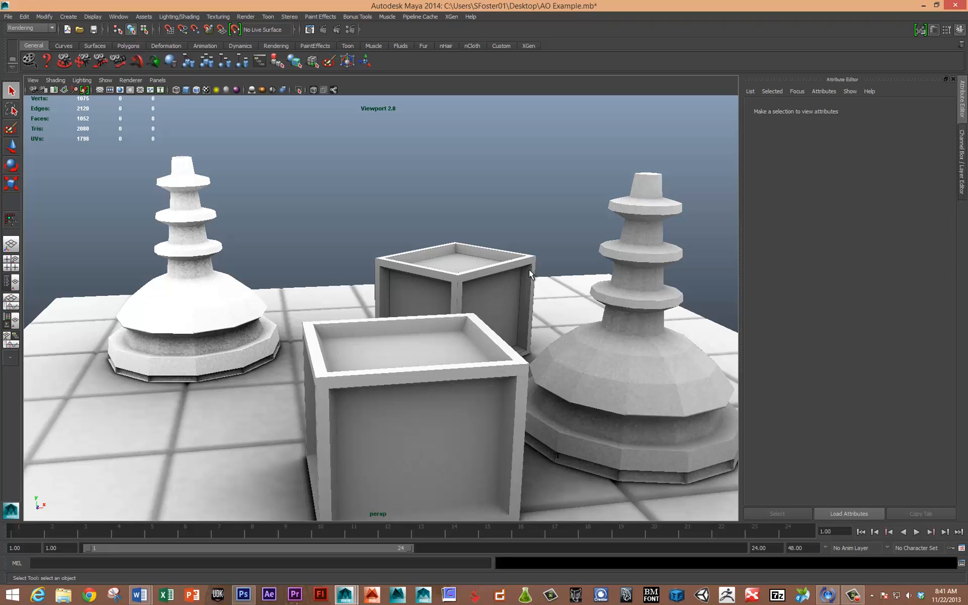
mouse_move(510, 274)
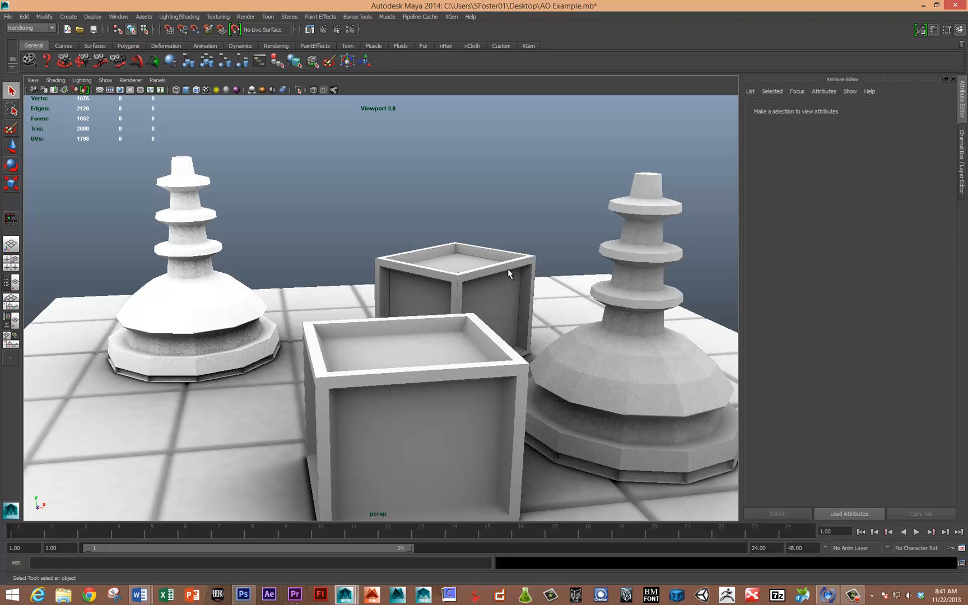
mouse_move(455, 286)
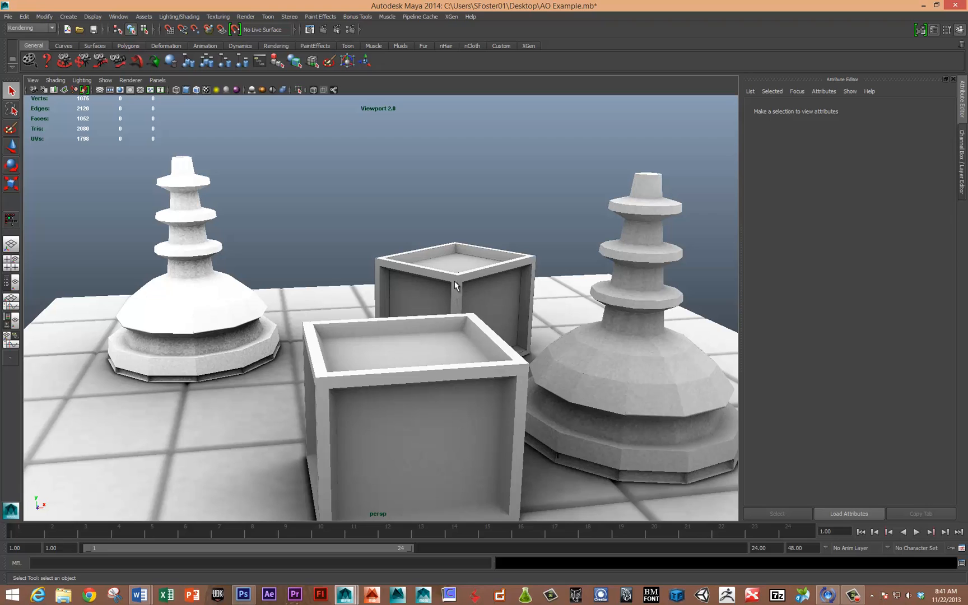
mouse_move(629, 377)
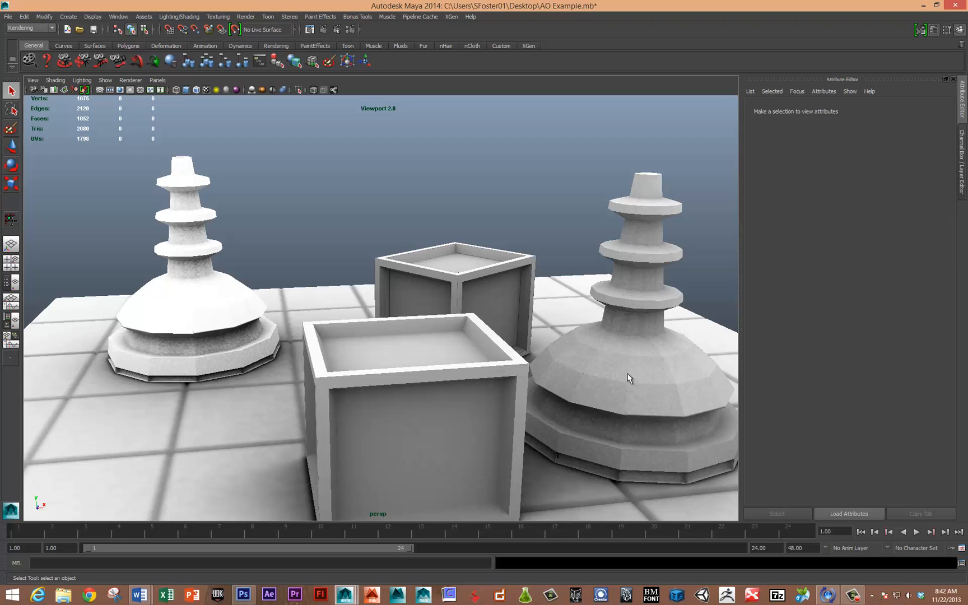
mouse_move(654, 283)
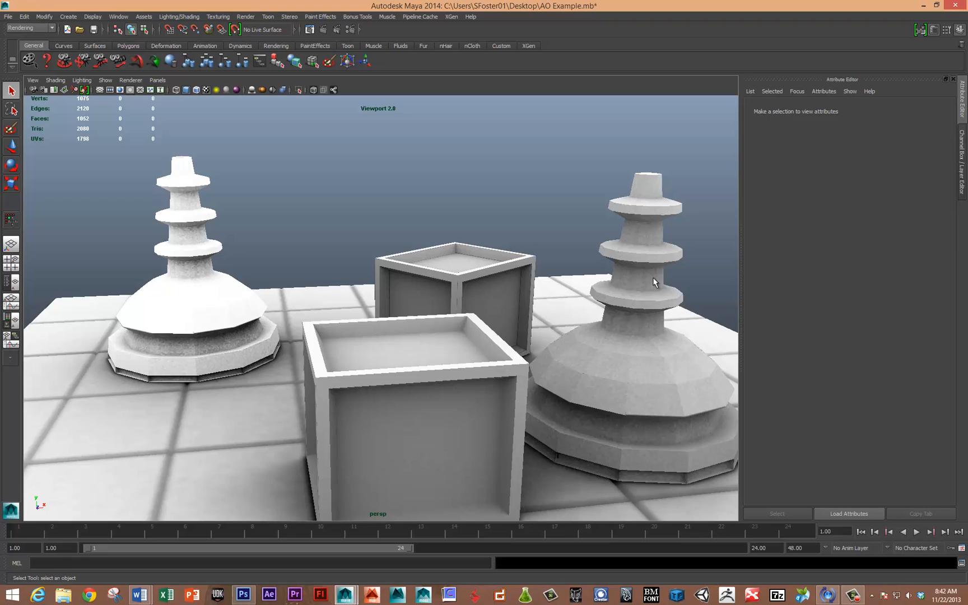
mouse_move(666, 355)
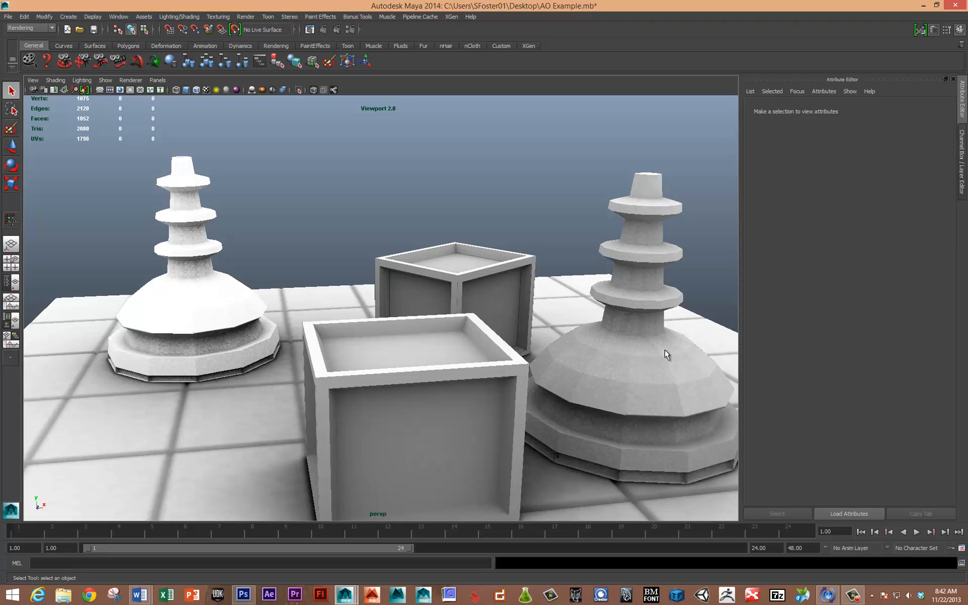
mouse_move(671, 401)
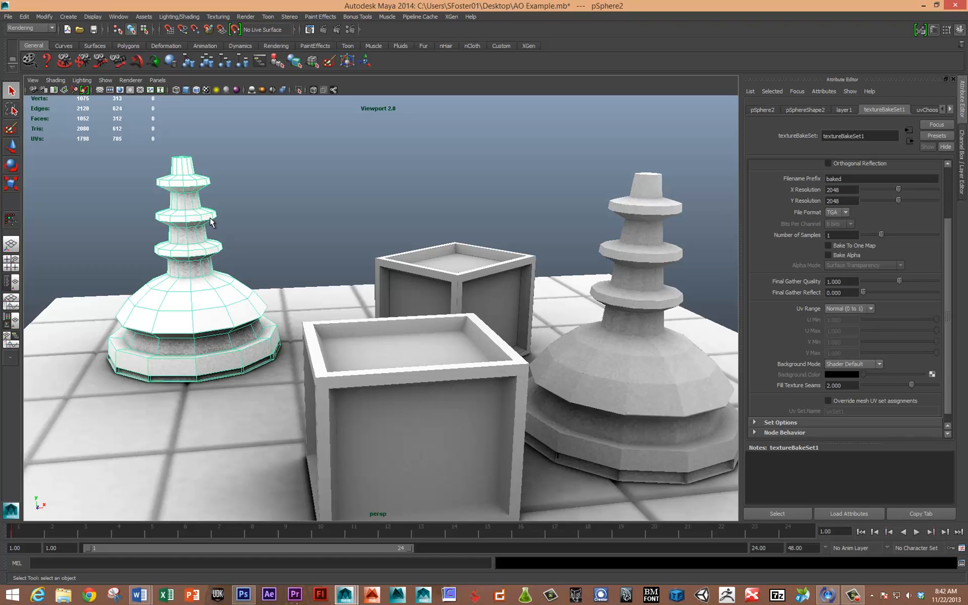
Open the left tower's AO_Demo Lambert material attributes from the right-click menu
right_click(181, 223)
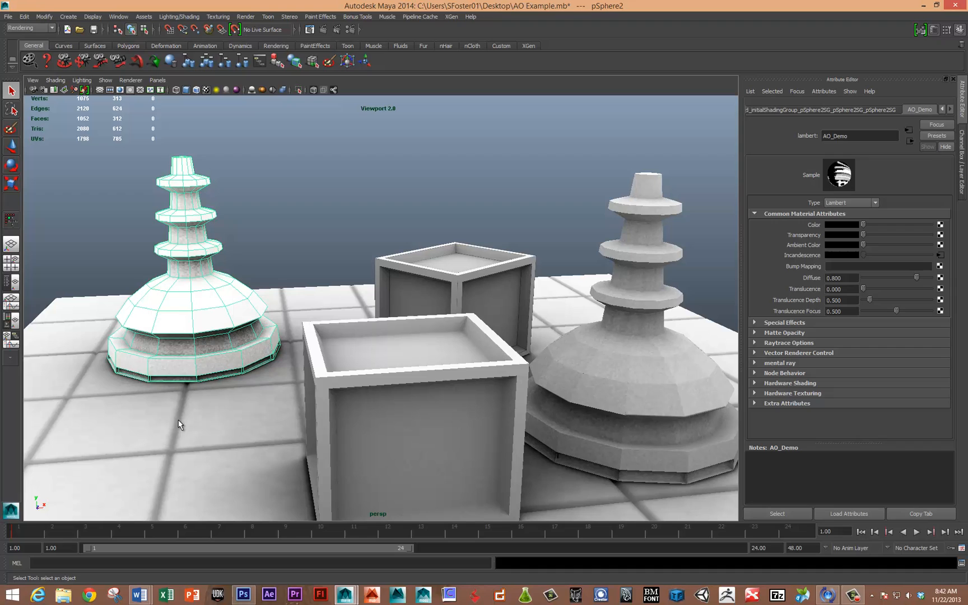
mouse_move(793, 259)
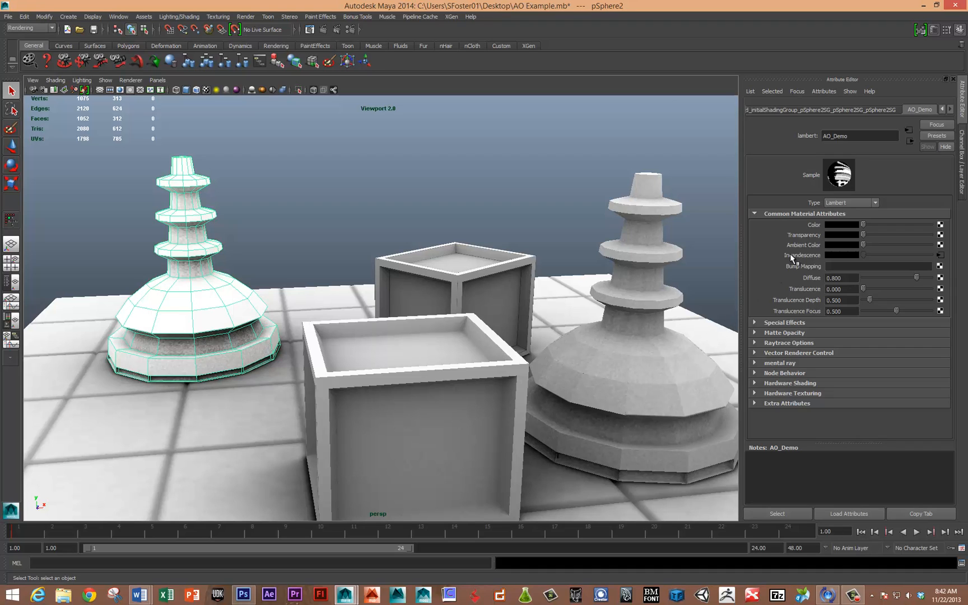
mouse_move(809, 264)
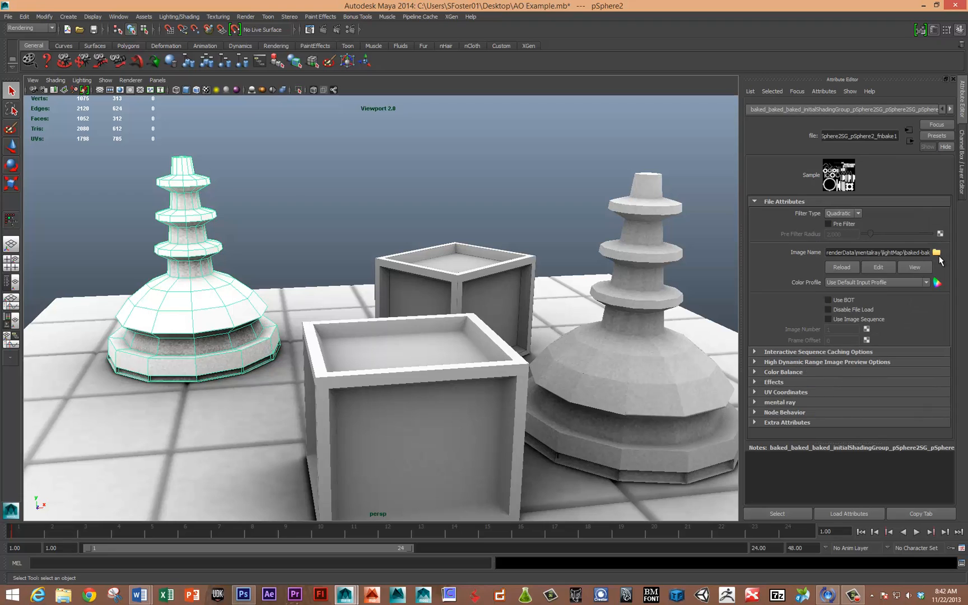
mouse_move(188, 491)
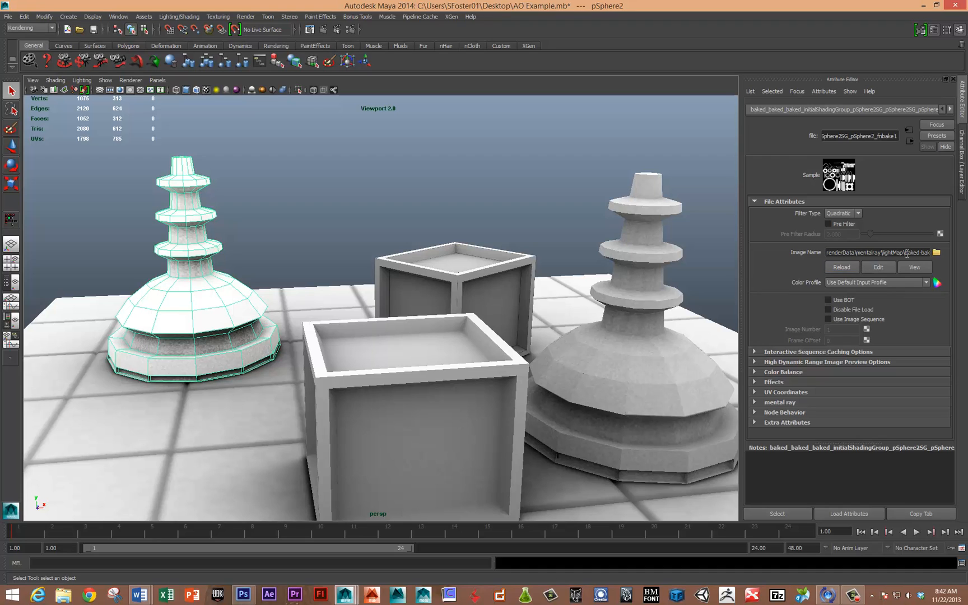
Select the full baked light map path in the file node's Image Name field
triple_click(876, 252)
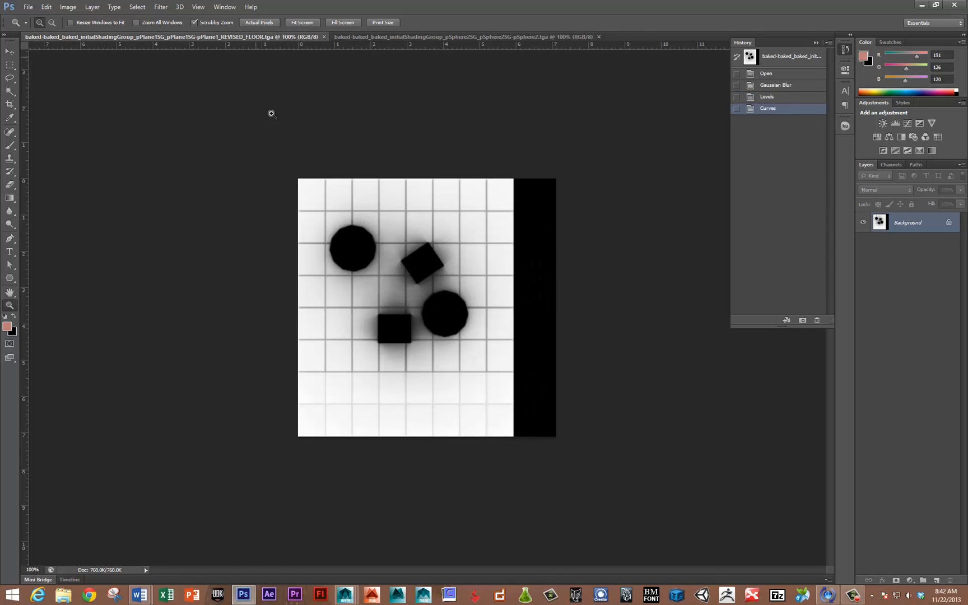
mouse_move(317, 278)
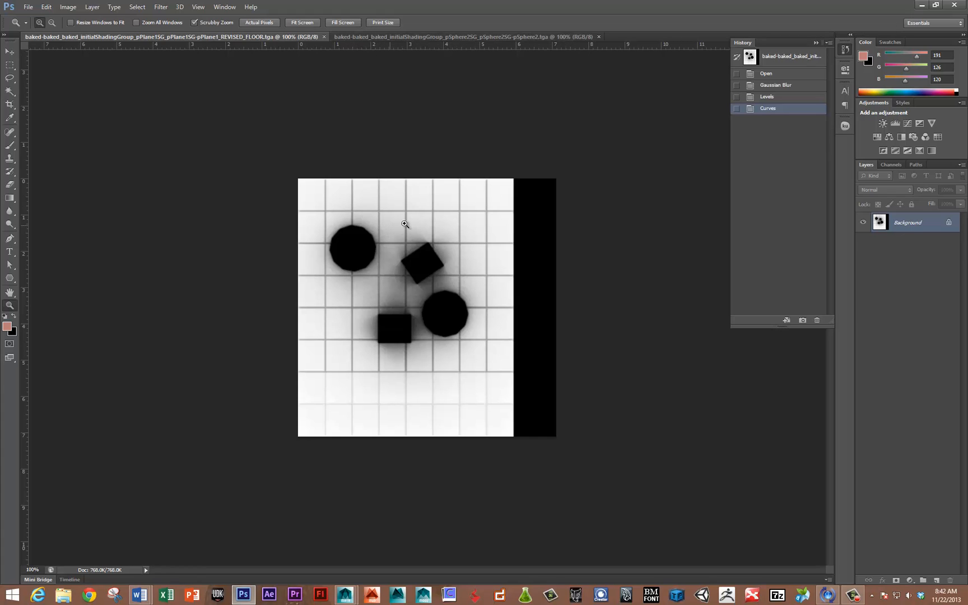
mouse_move(371, 232)
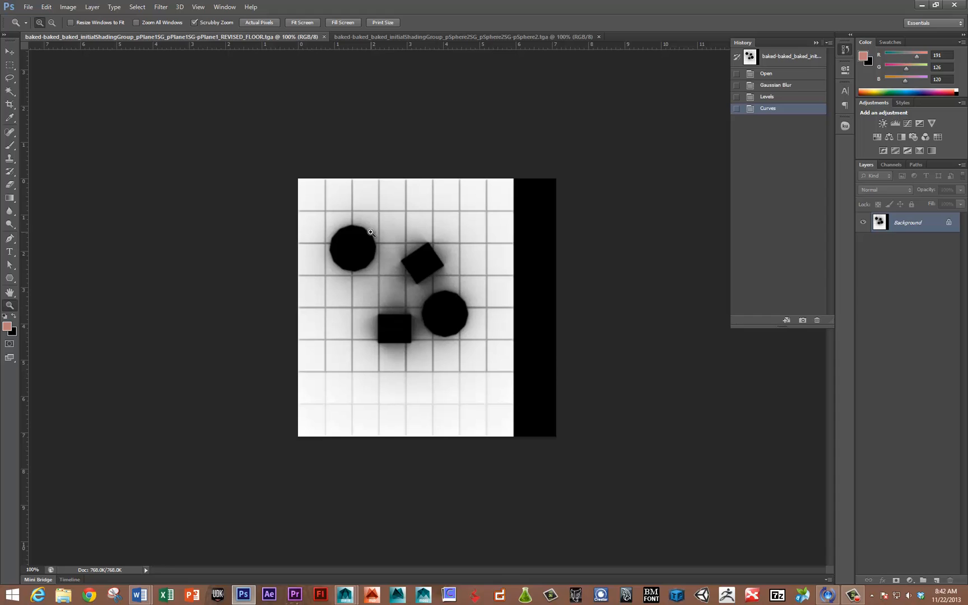
mouse_move(375, 227)
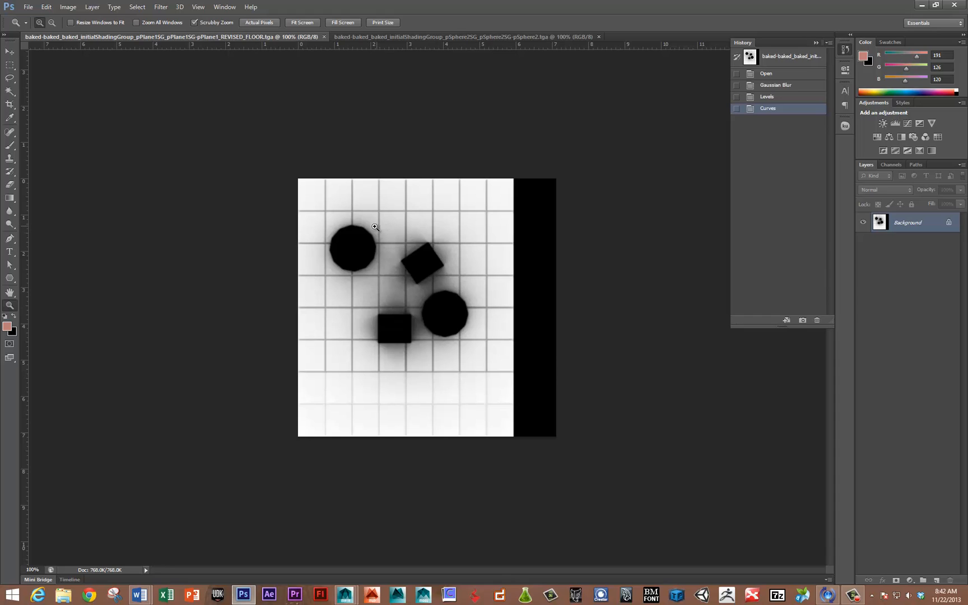
mouse_move(399, 199)
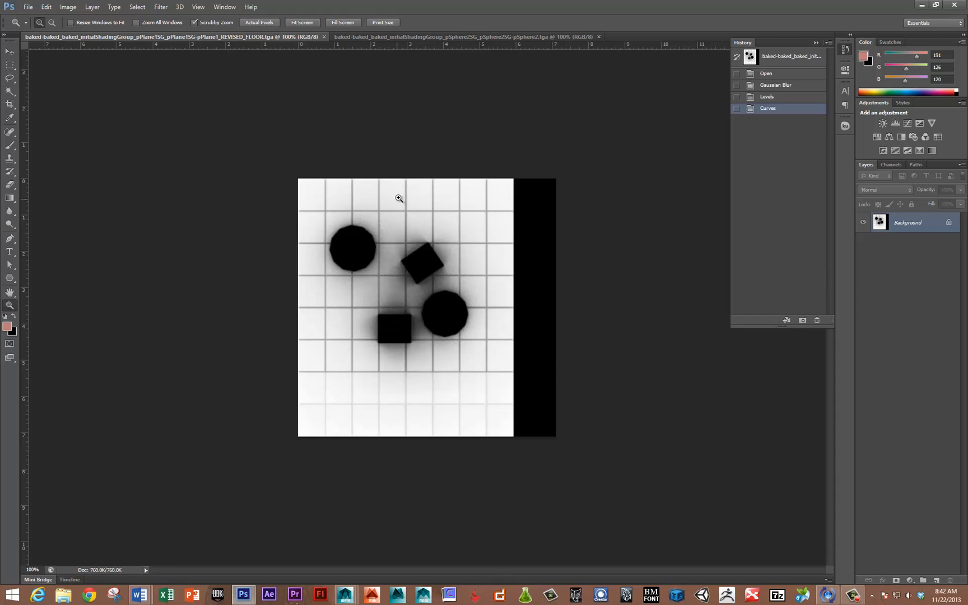
mouse_move(313, 89)
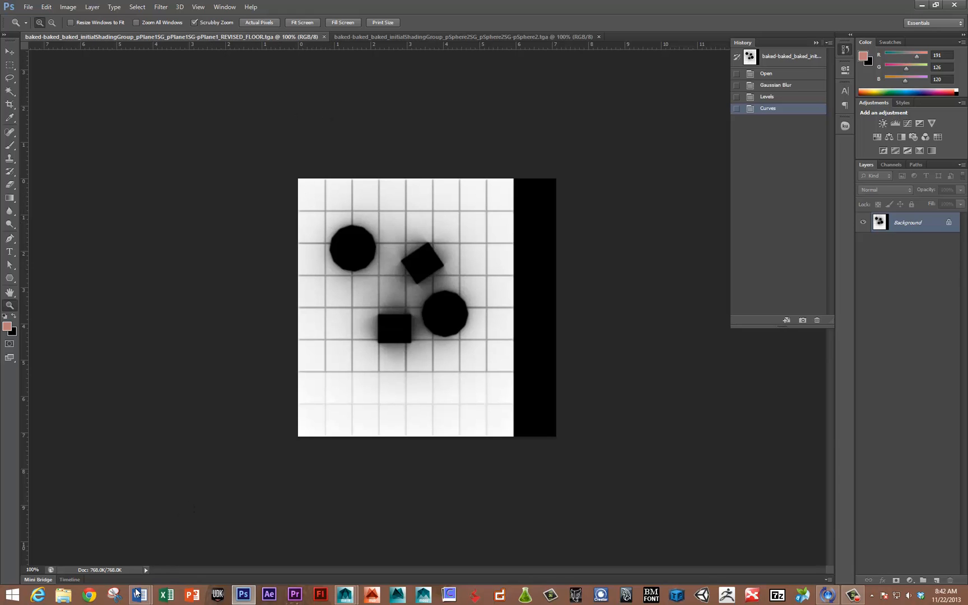
mouse_move(312, 573)
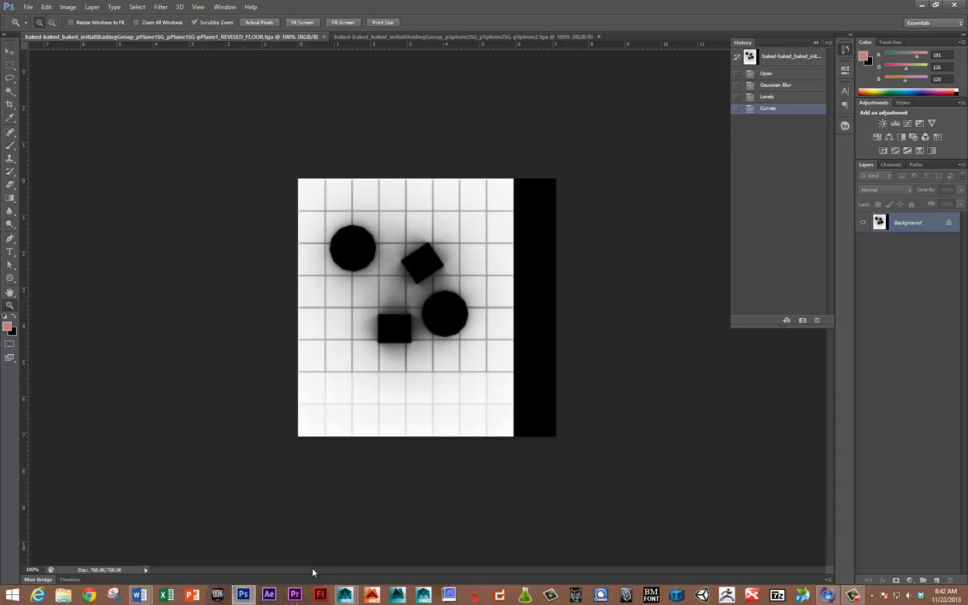
Return to Maya showing the pagoda's occlusion texture bake set attributes
click(345, 595)
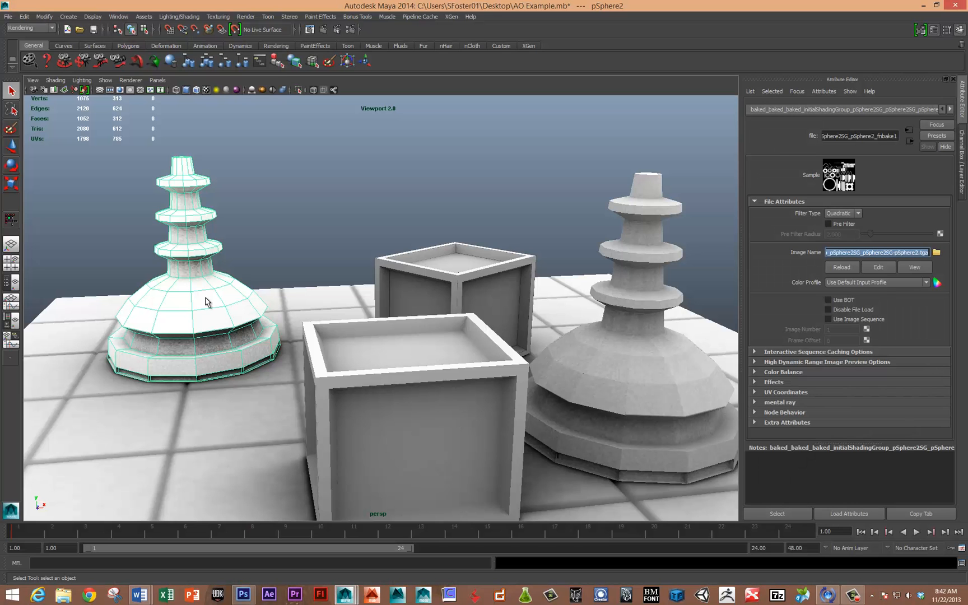
click(883, 109)
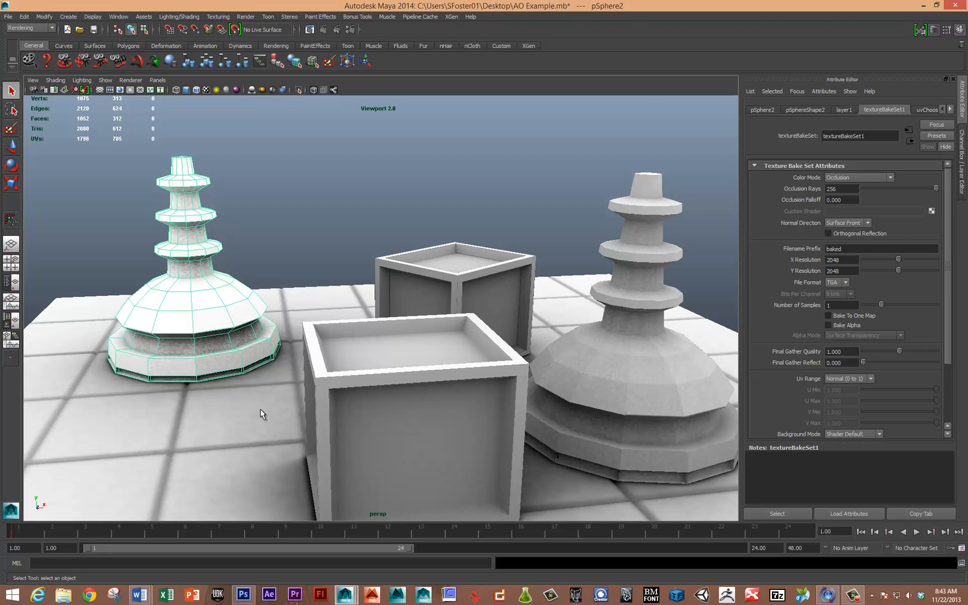
mouse_move(261, 372)
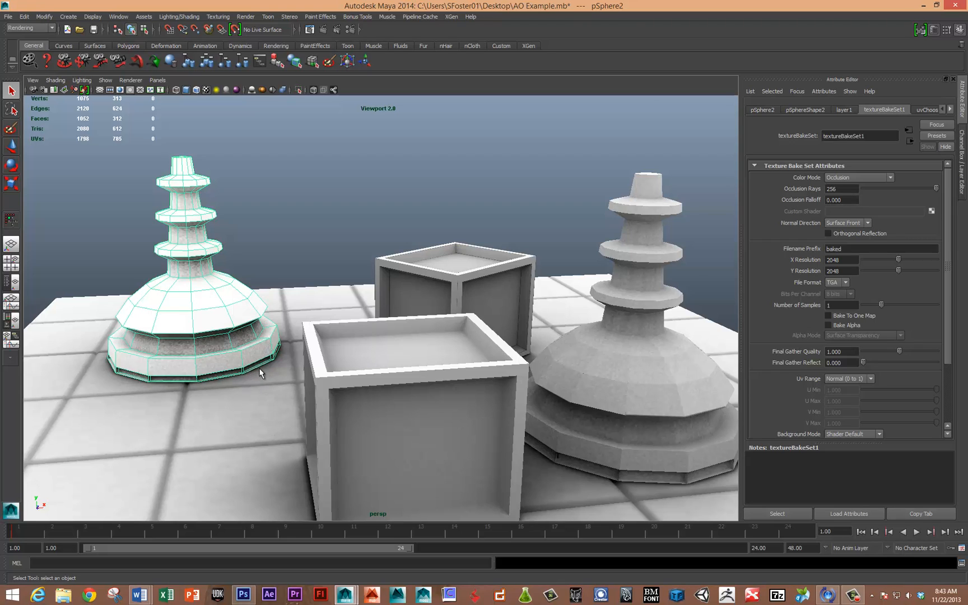
mouse_move(117, 360)
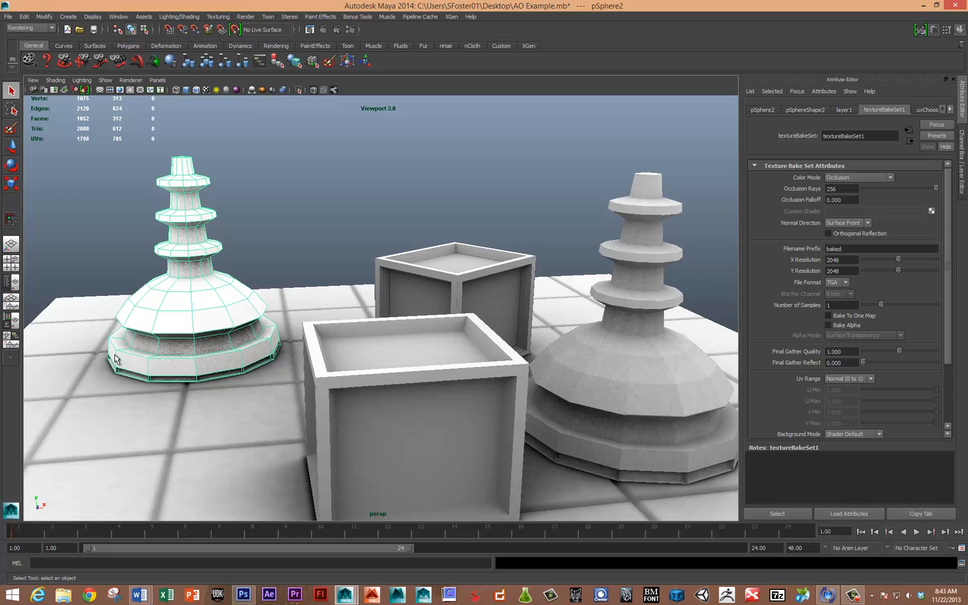
mouse_move(440, 377)
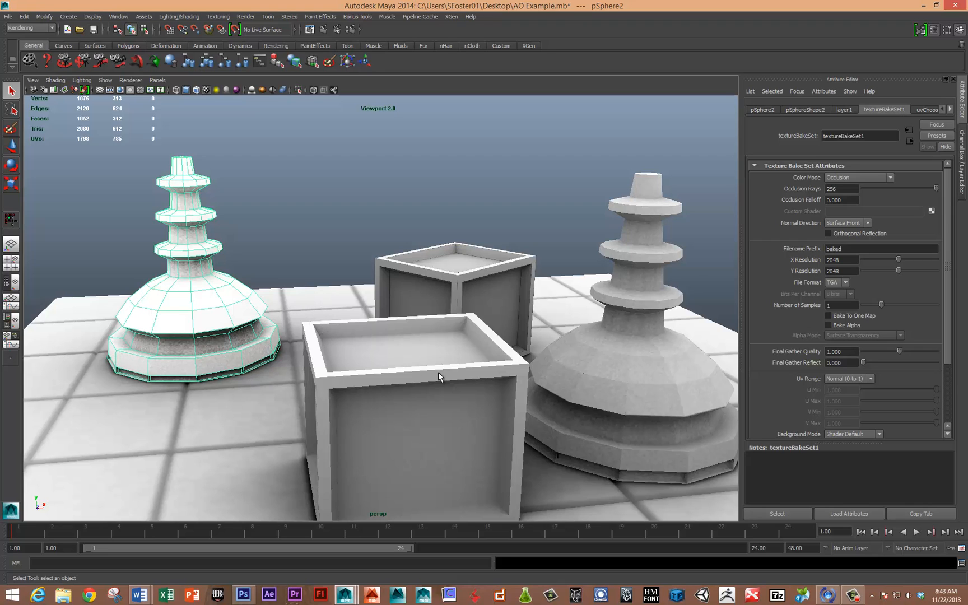
mouse_move(418, 354)
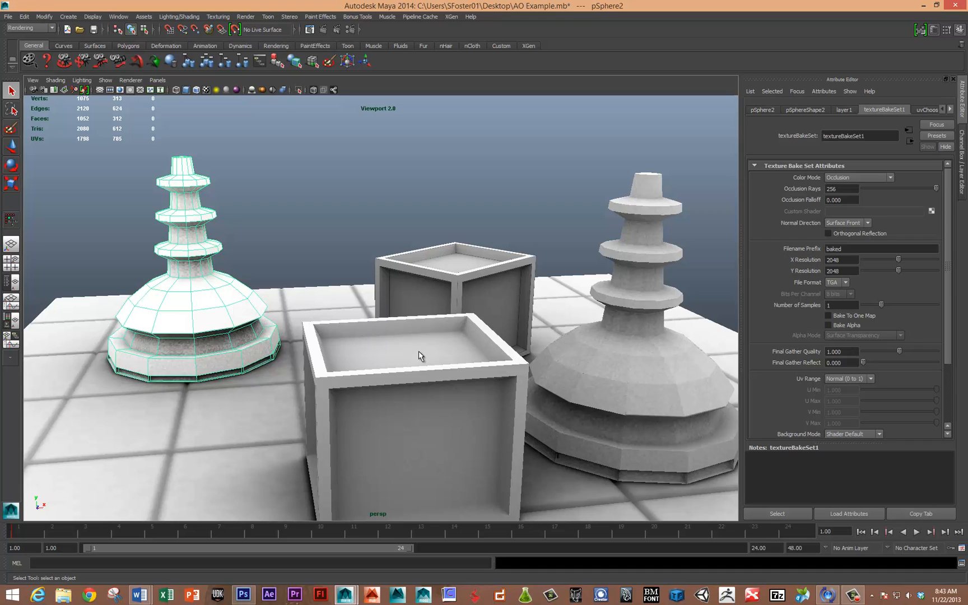
mouse_move(196, 267)
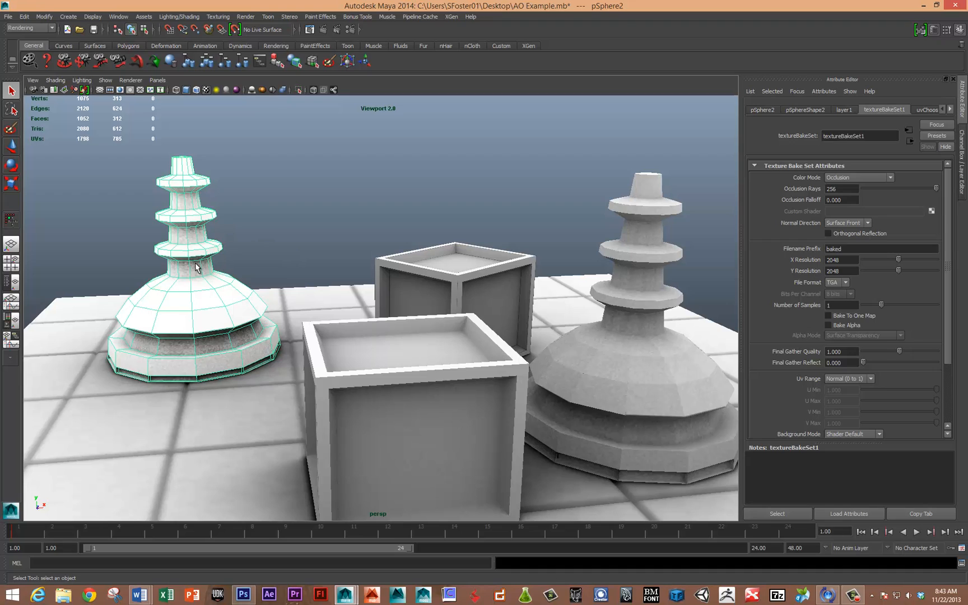
mouse_move(207, 274)
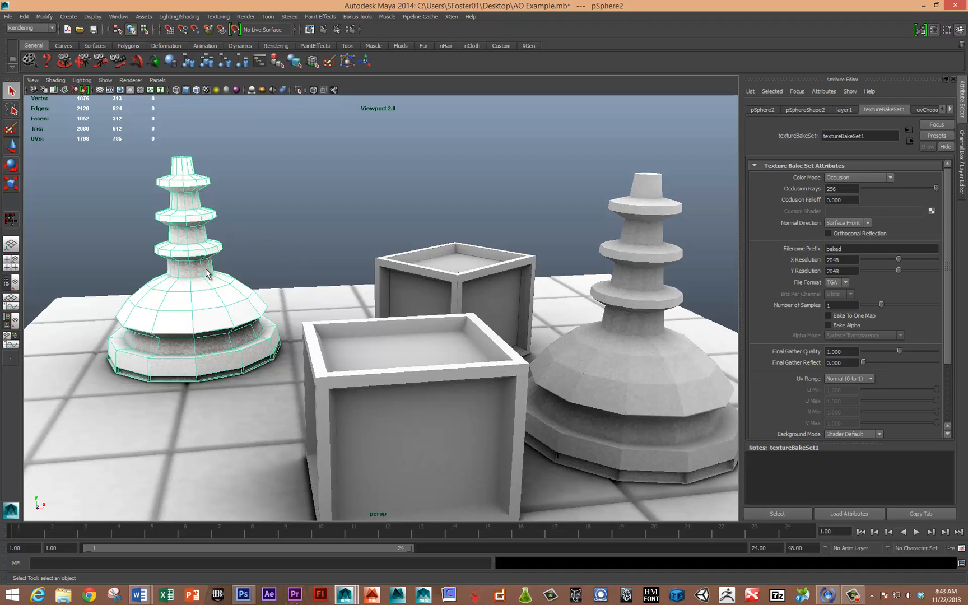
mouse_move(66, 386)
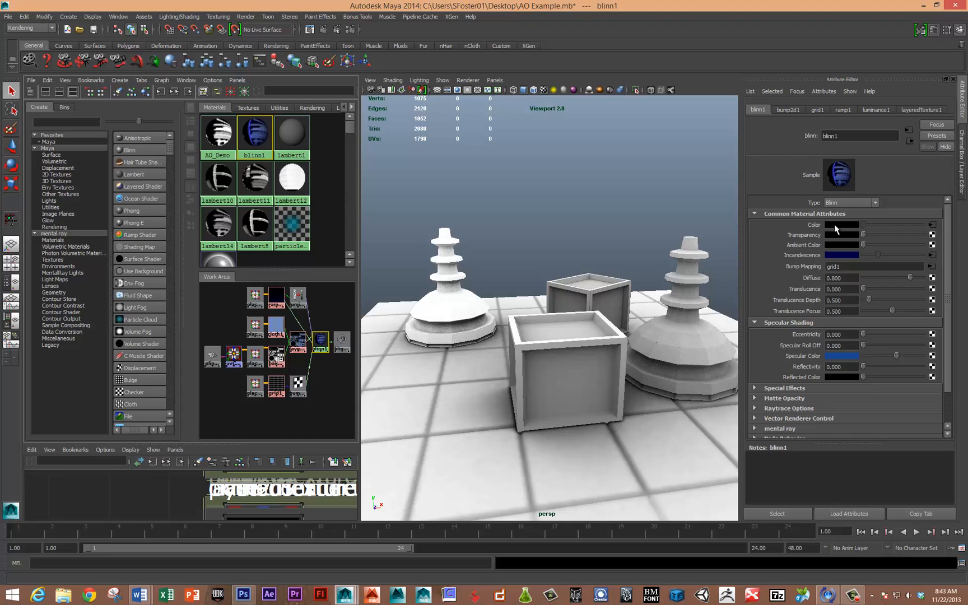
Inspect blinn1's file node holding the baked occlusion TGA in Hypershade
click(933, 224)
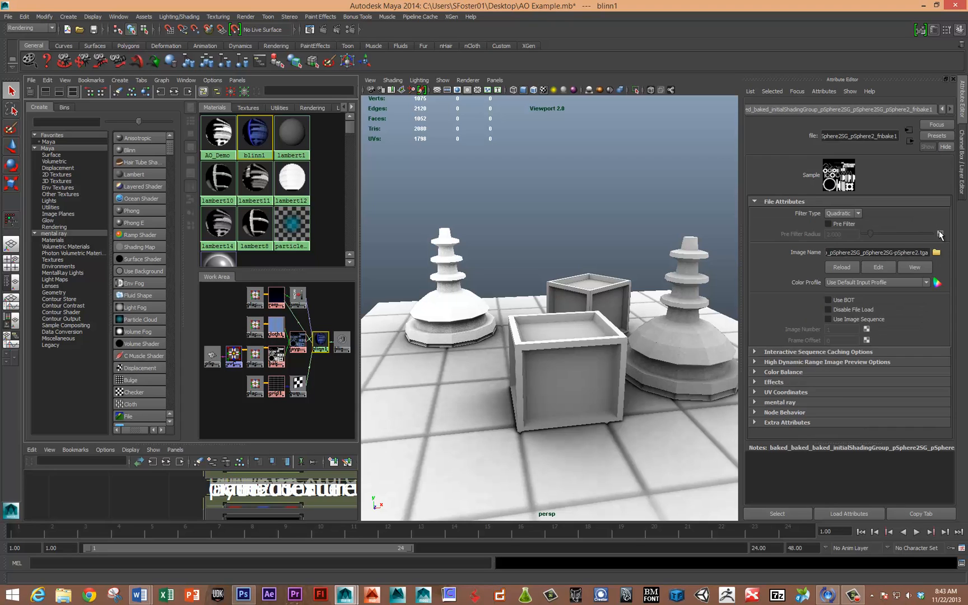
mouse_move(298, 339)
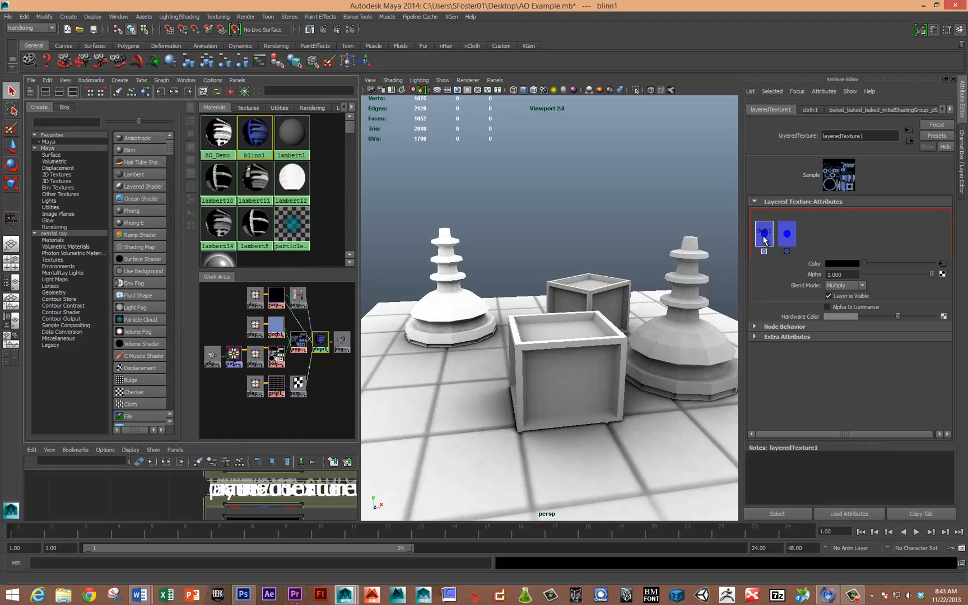
mouse_move(783, 235)
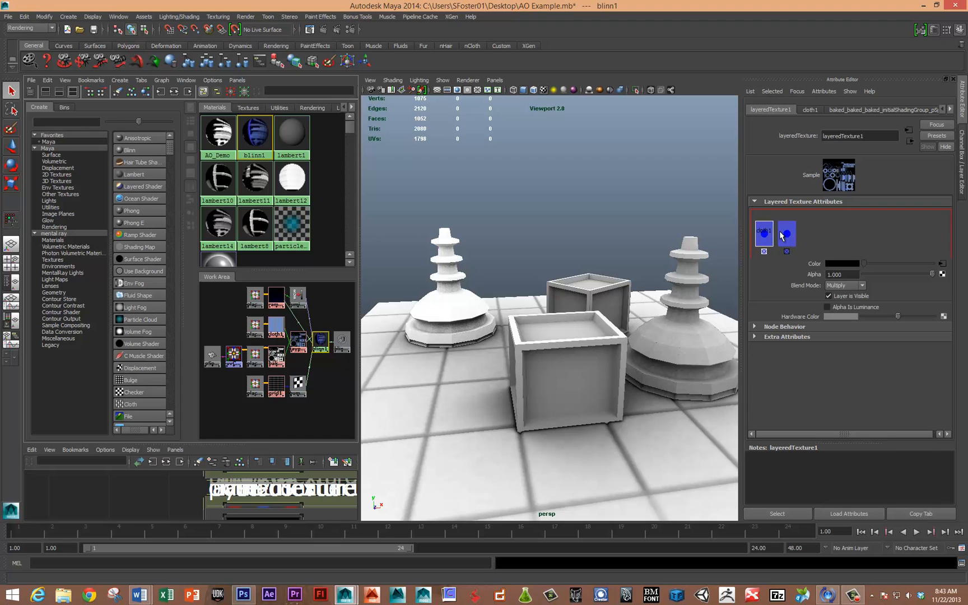
mouse_move(787, 234)
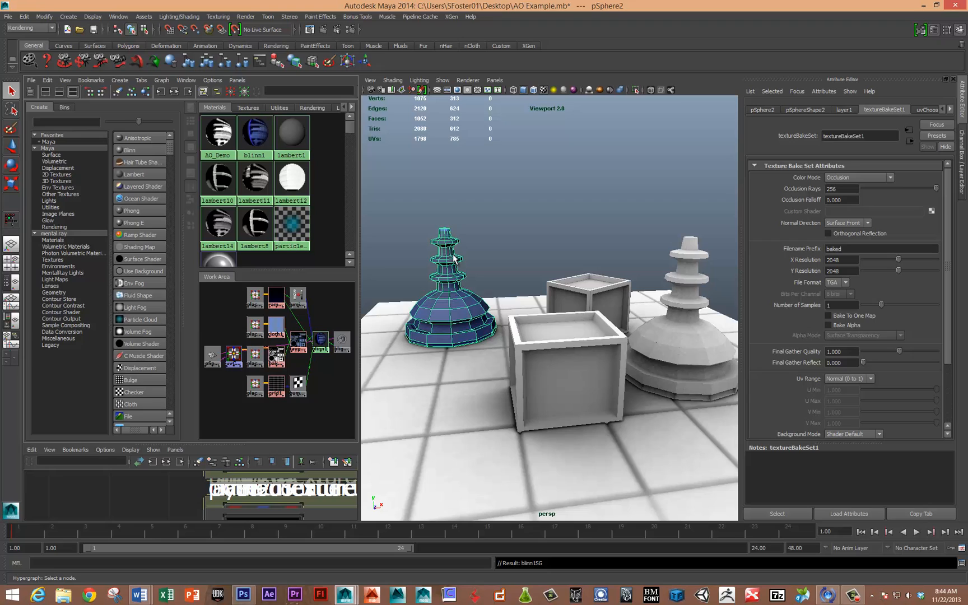
mouse_move(445, 250)
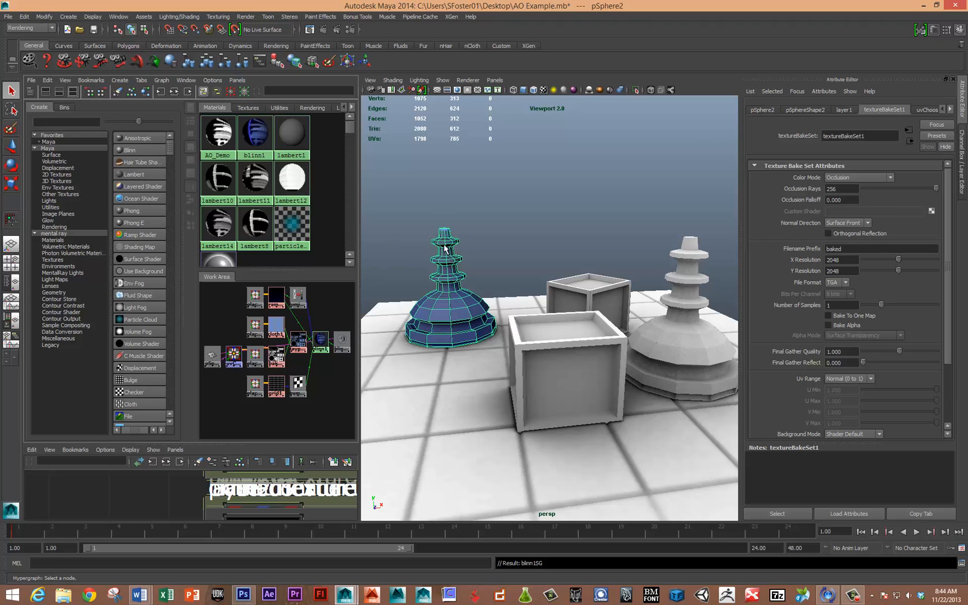
mouse_move(371, 181)
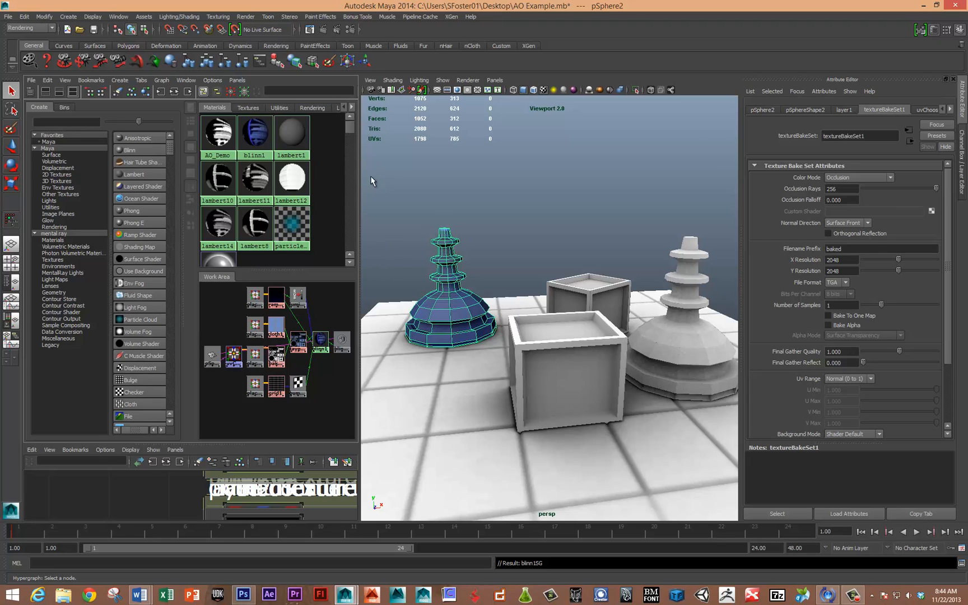
mouse_move(298, 344)
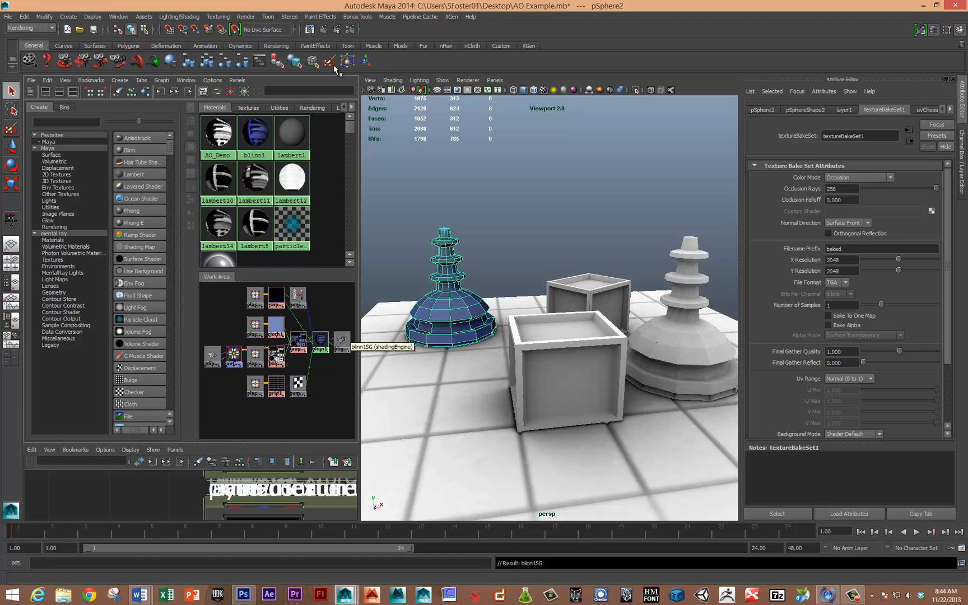
Render the current frame showing the blue pagoda with baked occlusion shading
click(309, 30)
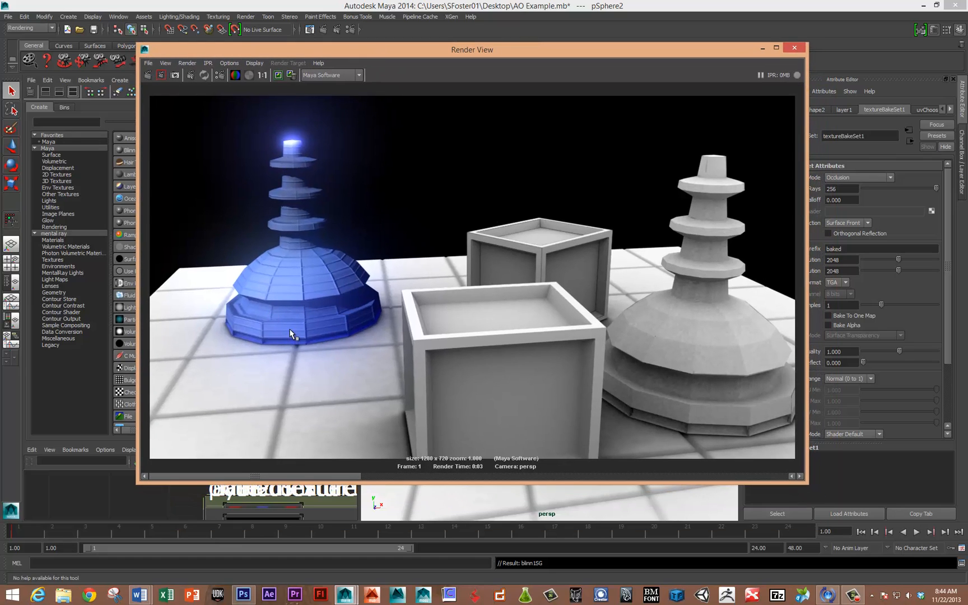
mouse_move(259, 483)
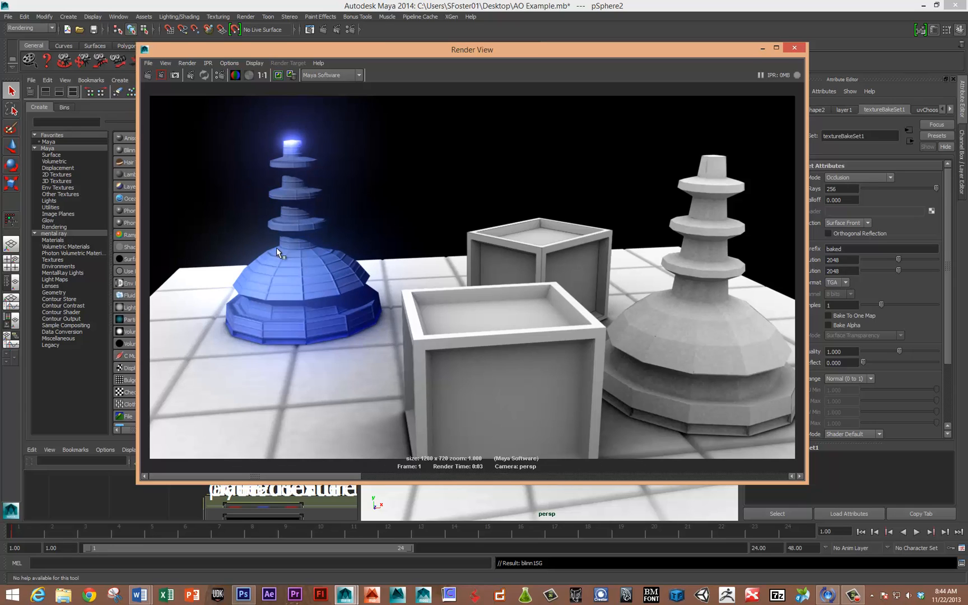
mouse_move(259, 332)
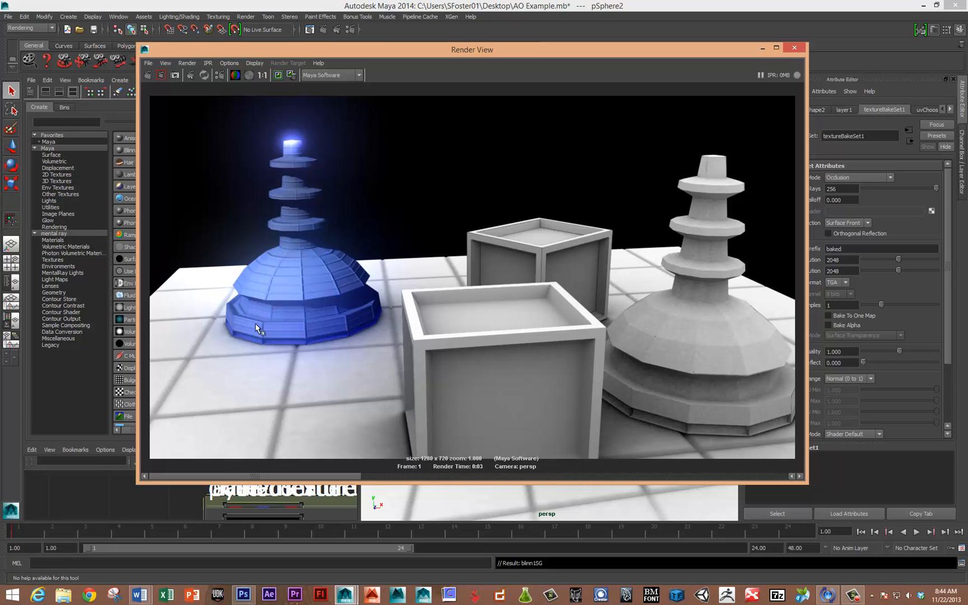
mouse_move(296, 210)
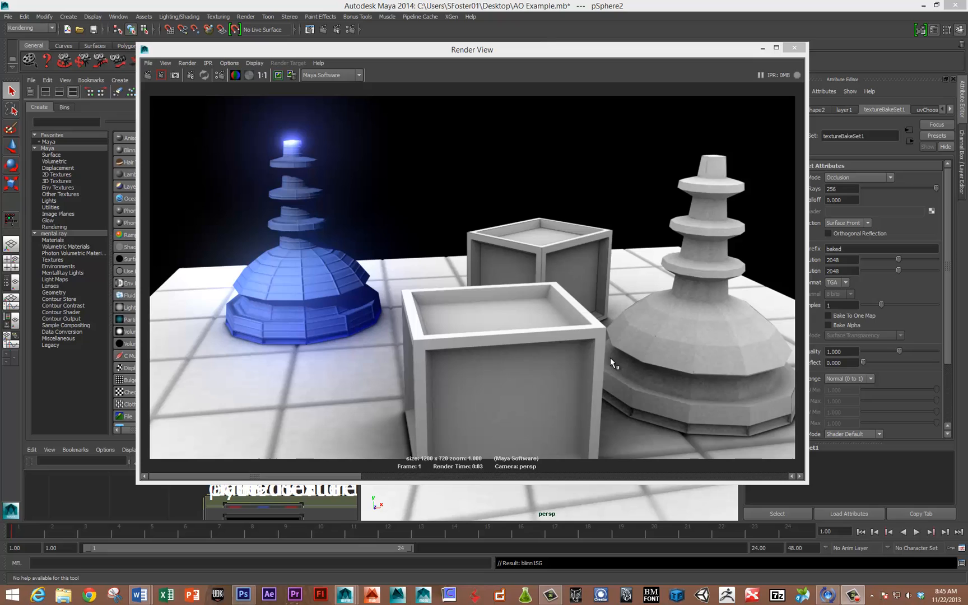
mouse_move(602, 349)
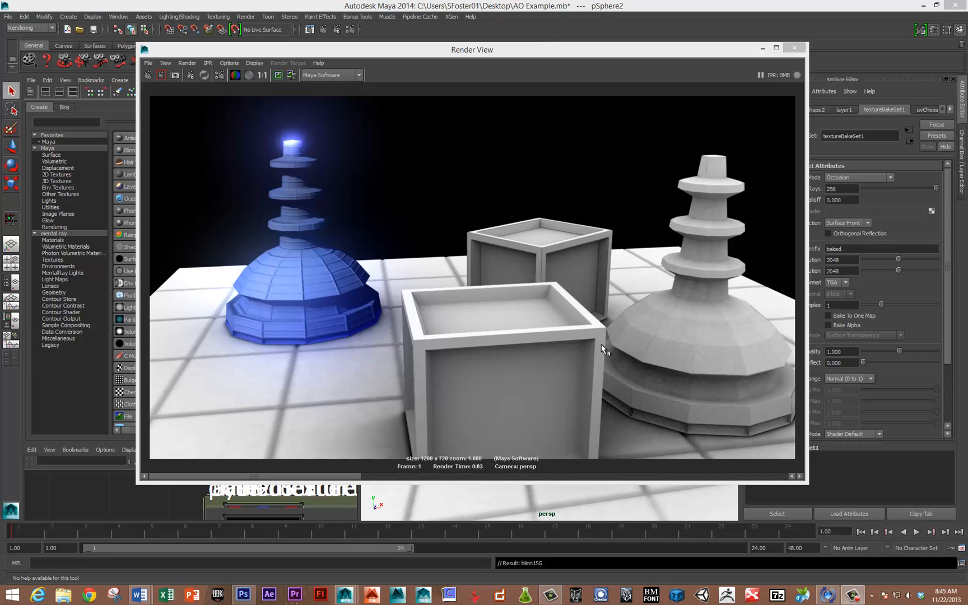
mouse_move(331, 296)
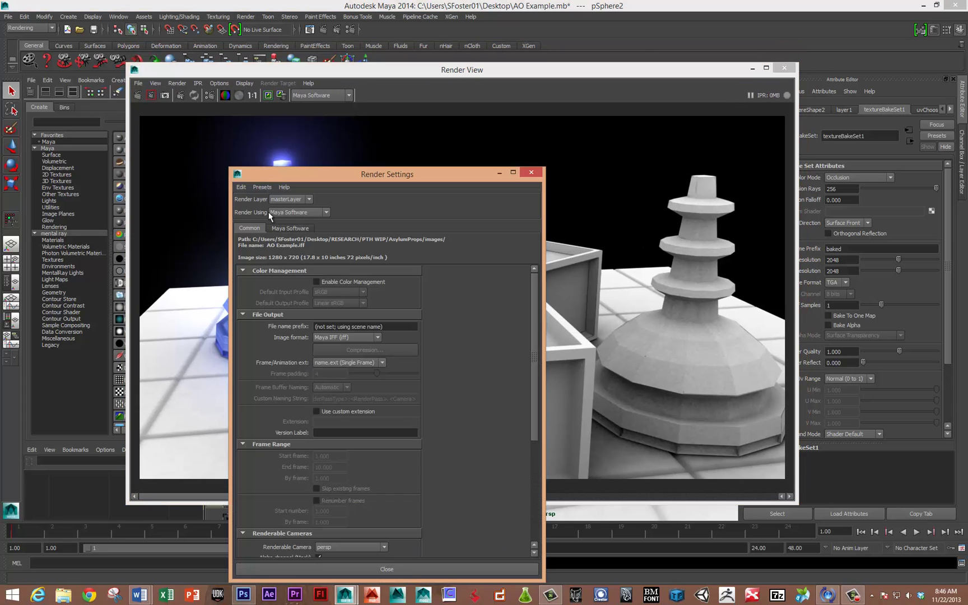
Review the Render Using list and keep Maya Software as the renderer
click(326, 212)
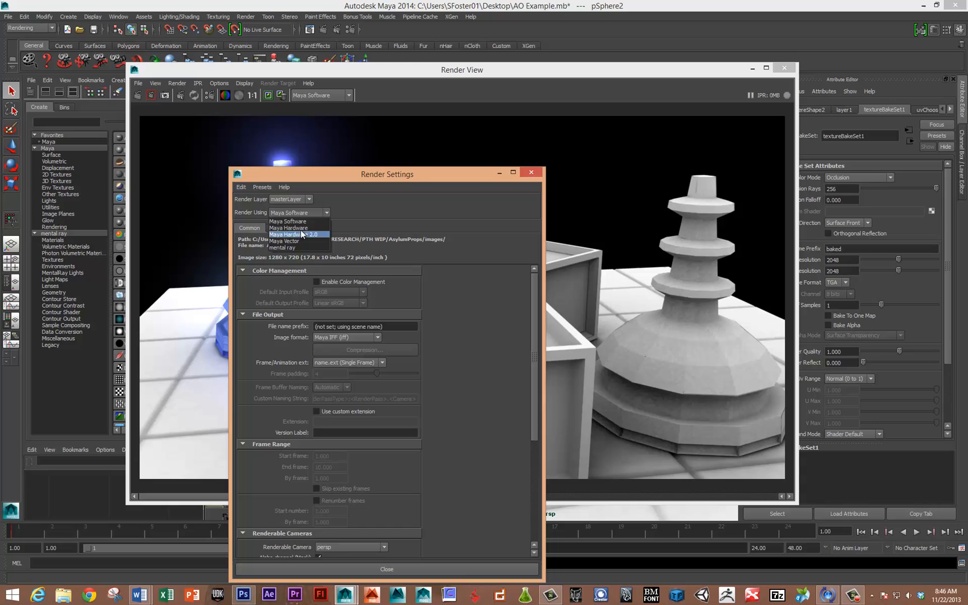
click(287, 221)
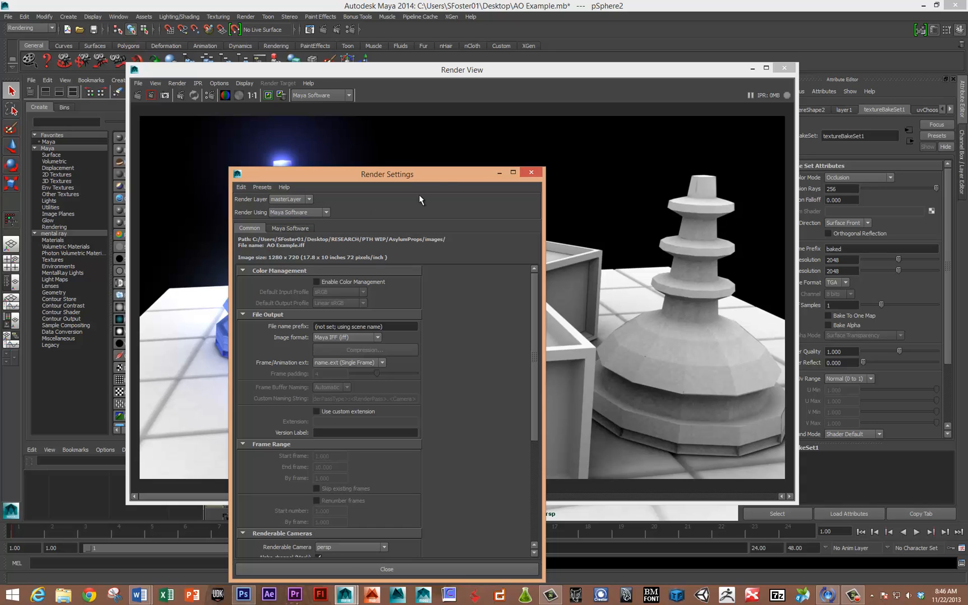
mouse_move(309, 230)
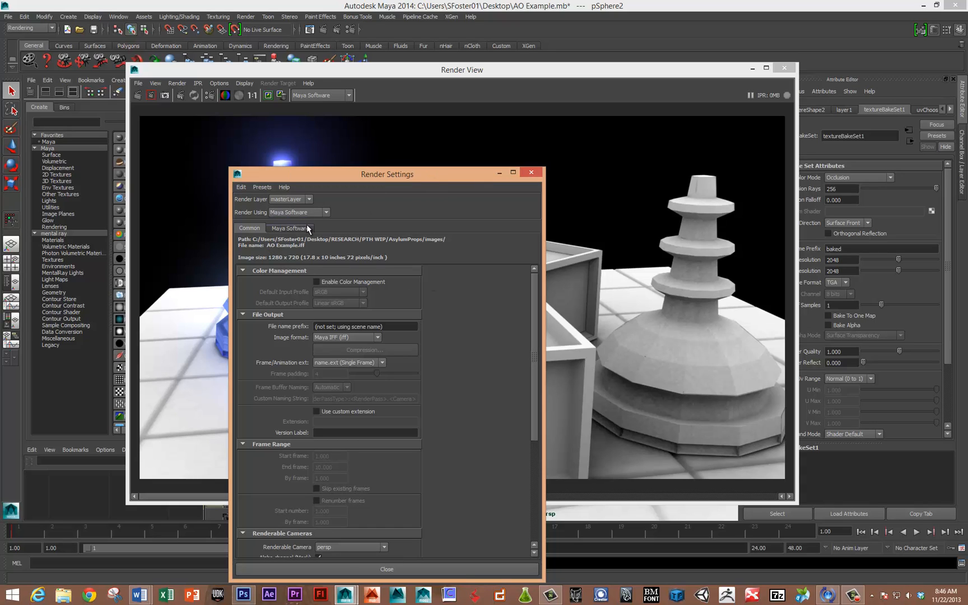
mouse_move(314, 226)
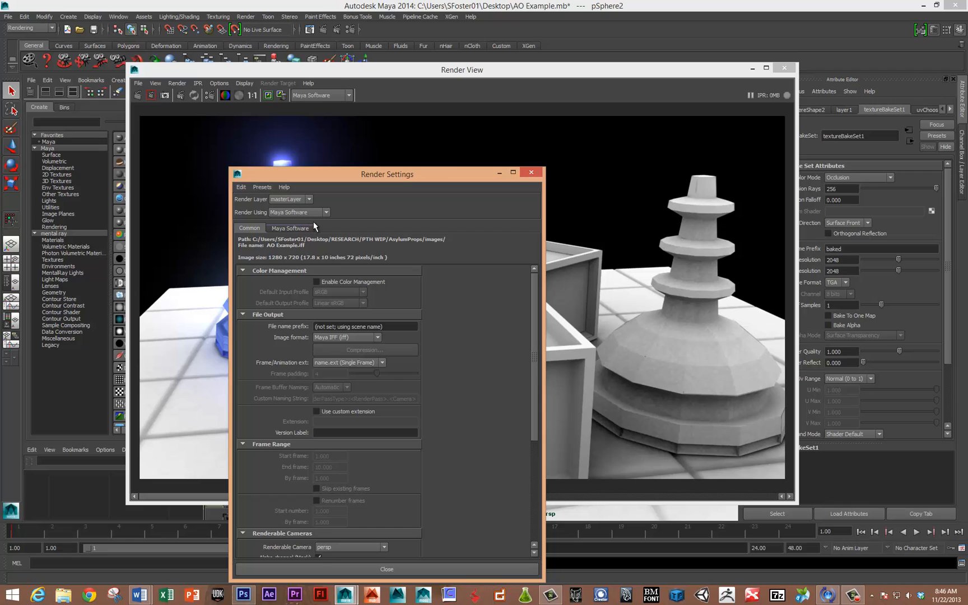